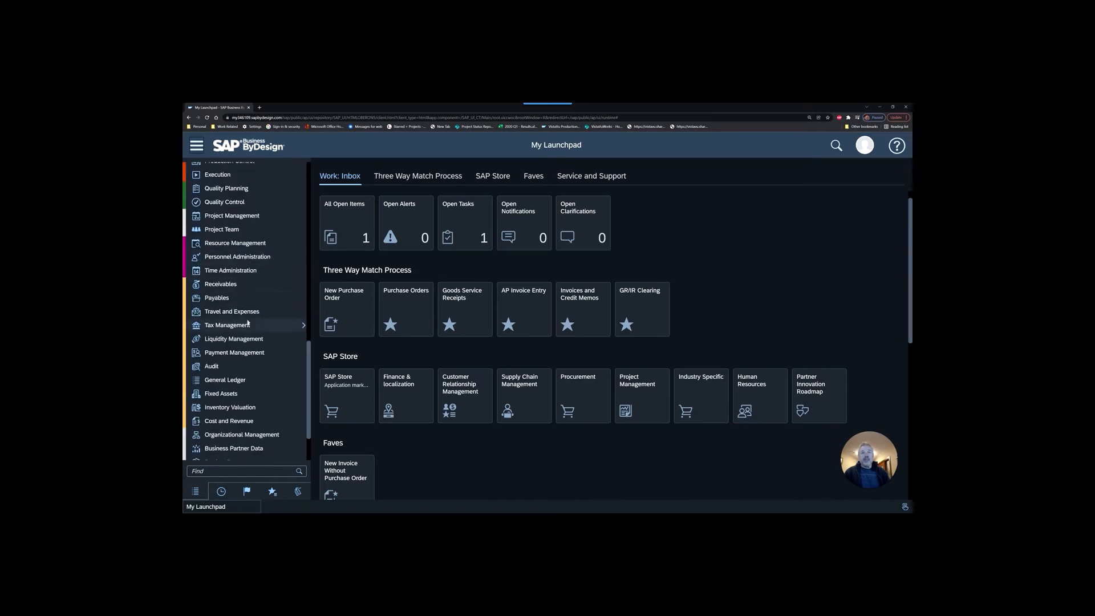
# Scroll the work center list and show the General Ledger activities overview.
pyautogui.scroll(-3)
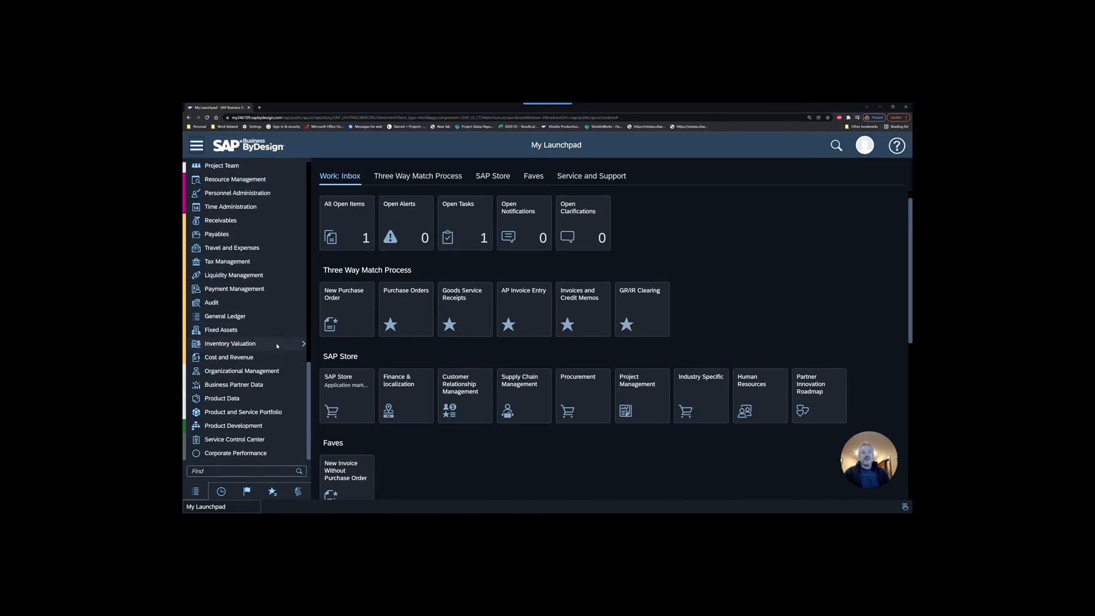
pyautogui.click(225, 316)
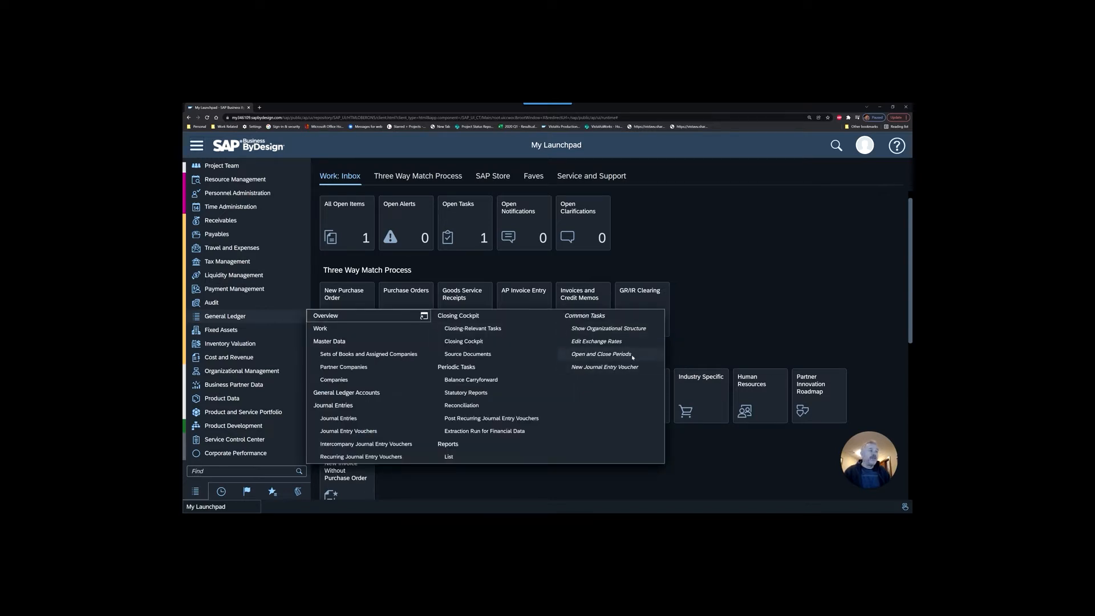
# Open Open and Close Periods and list periods for company 1000, Almika Inc.
pyautogui.click(601, 354)
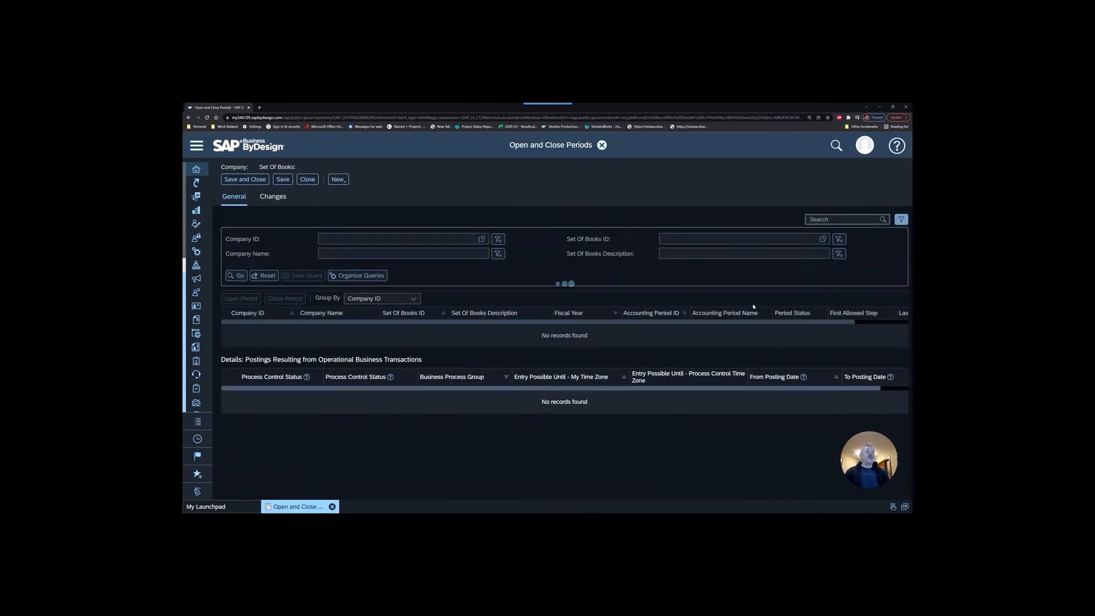
pyautogui.click(237, 275)
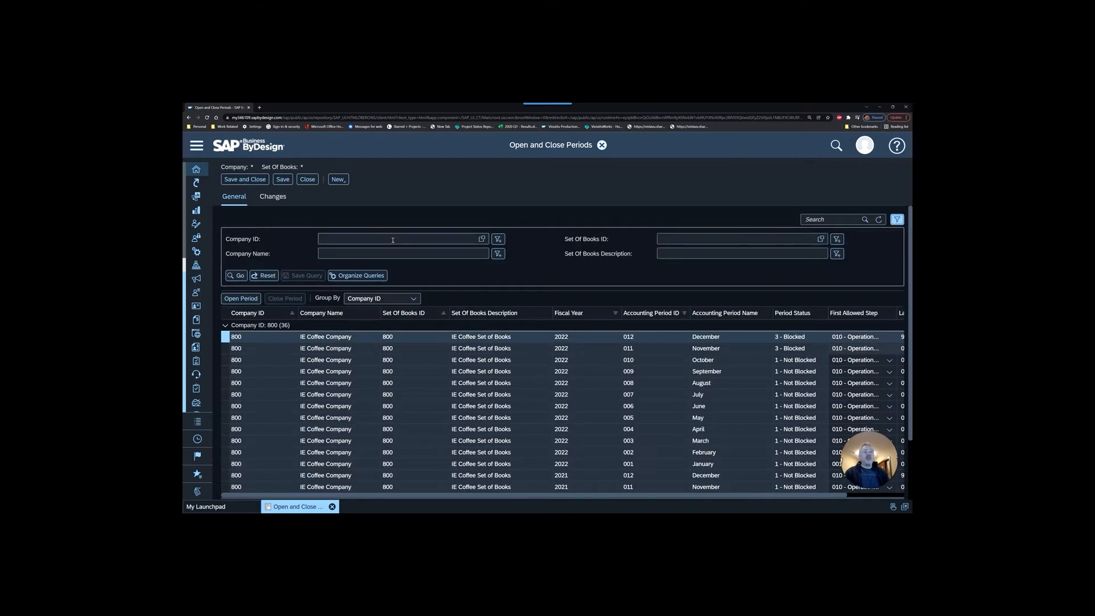
pyautogui.click(481, 239)
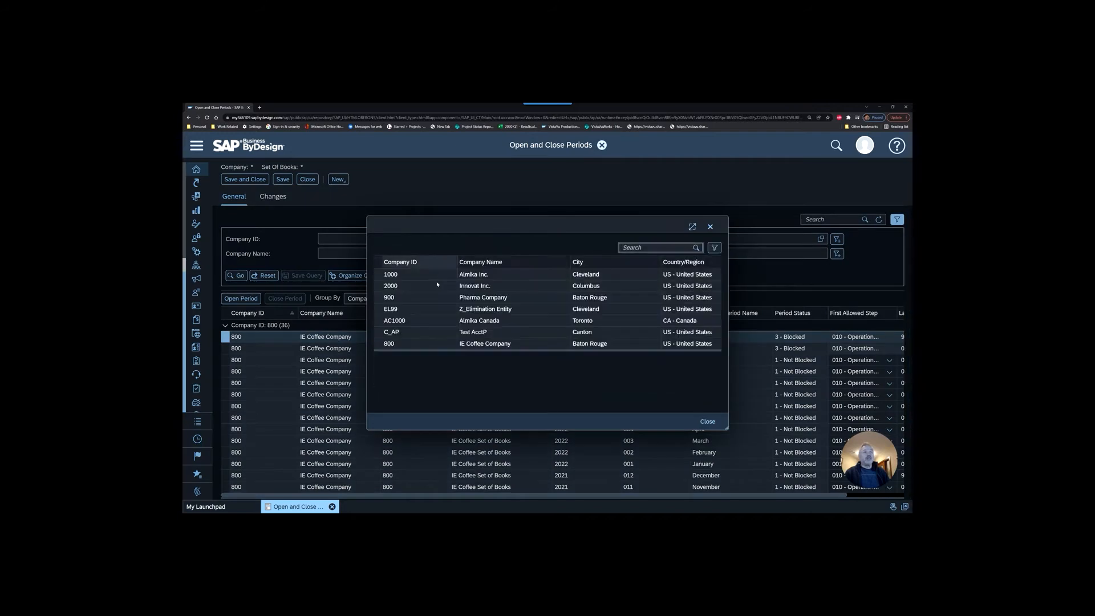
pyautogui.click(390, 274)
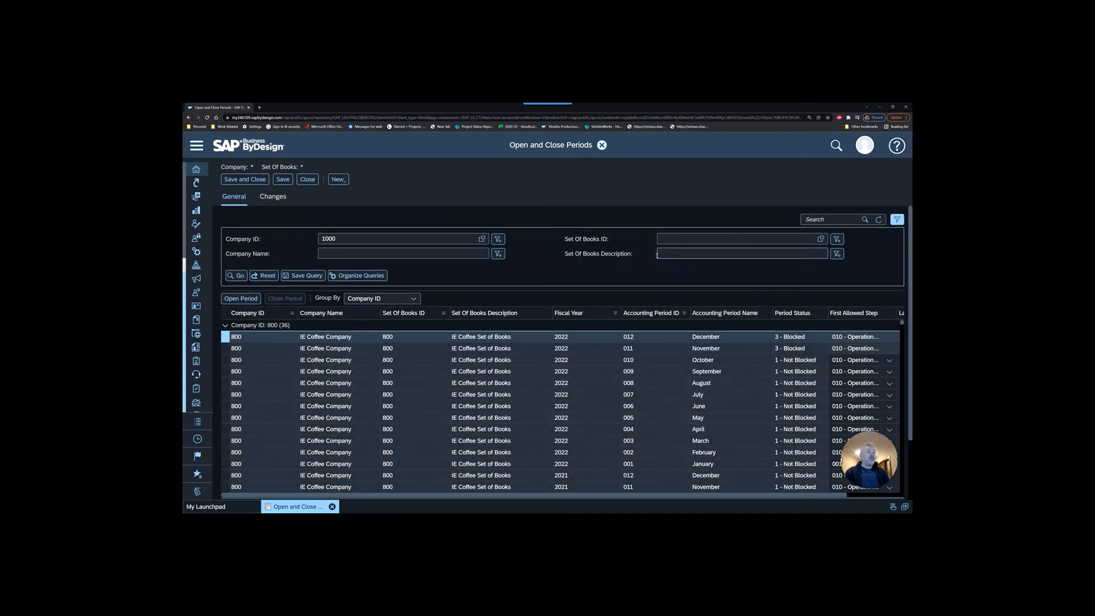
pyautogui.click(237, 275)
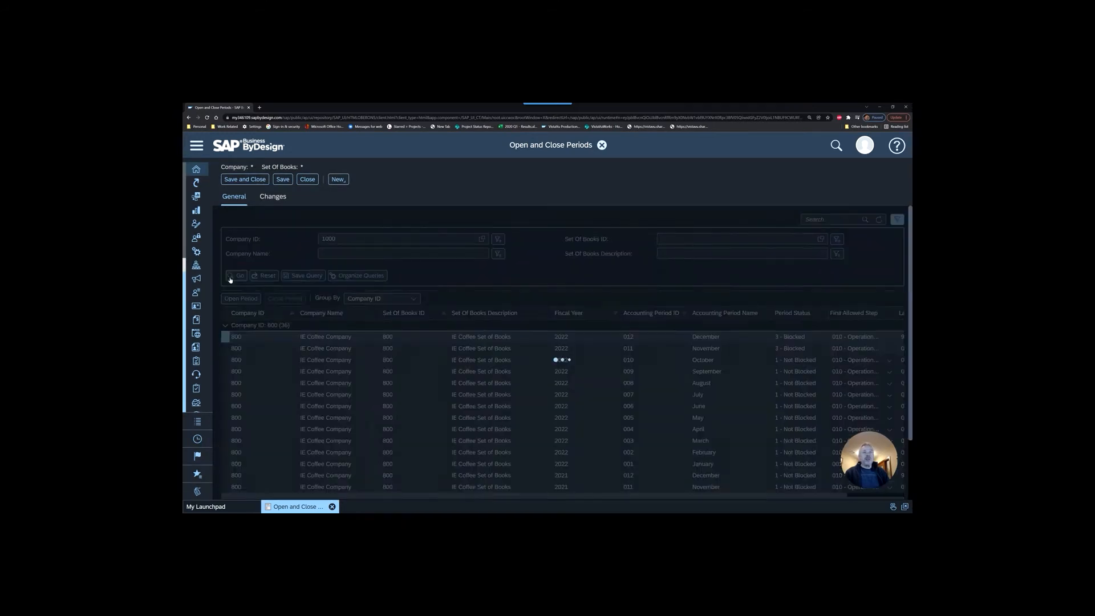
pyautogui.click(237, 274)
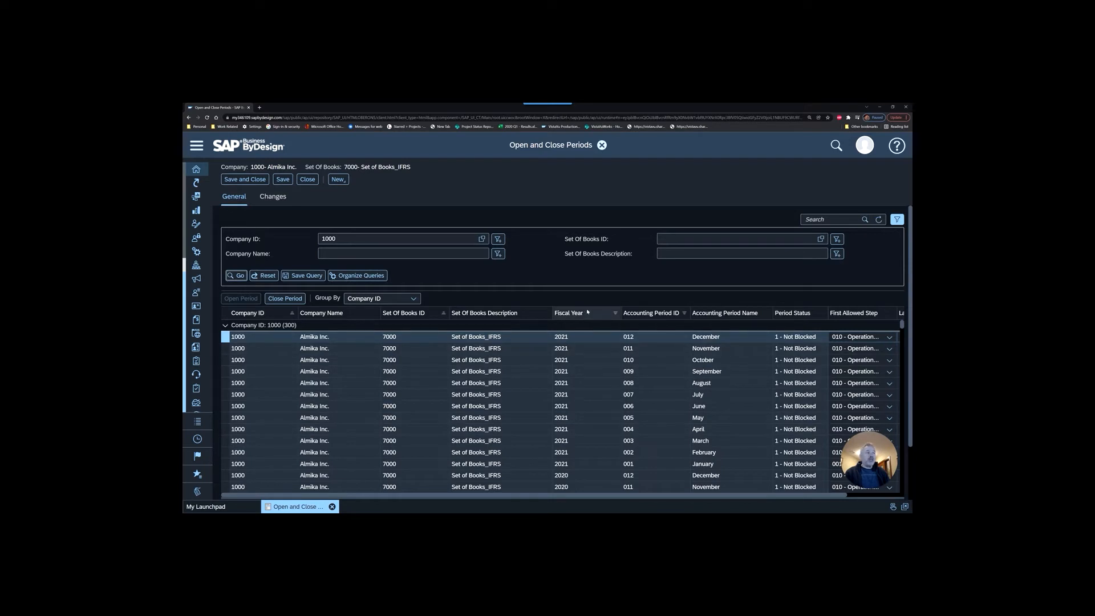
# Filter the period list by fiscal year 2021 and accounting period ID 012.
pyautogui.click(616, 312)
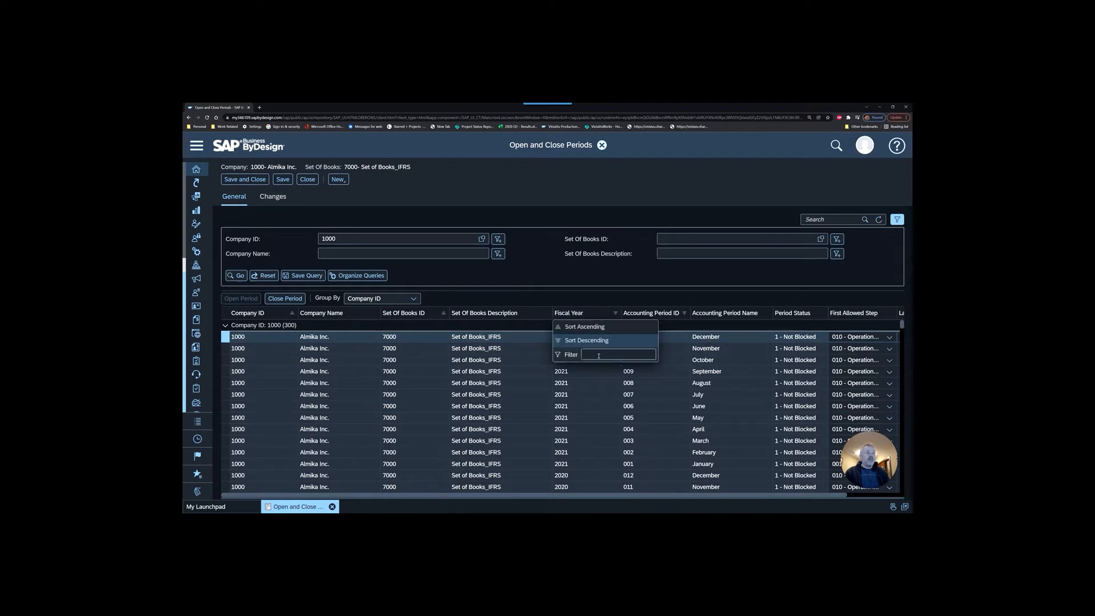
pyautogui.write('2021')
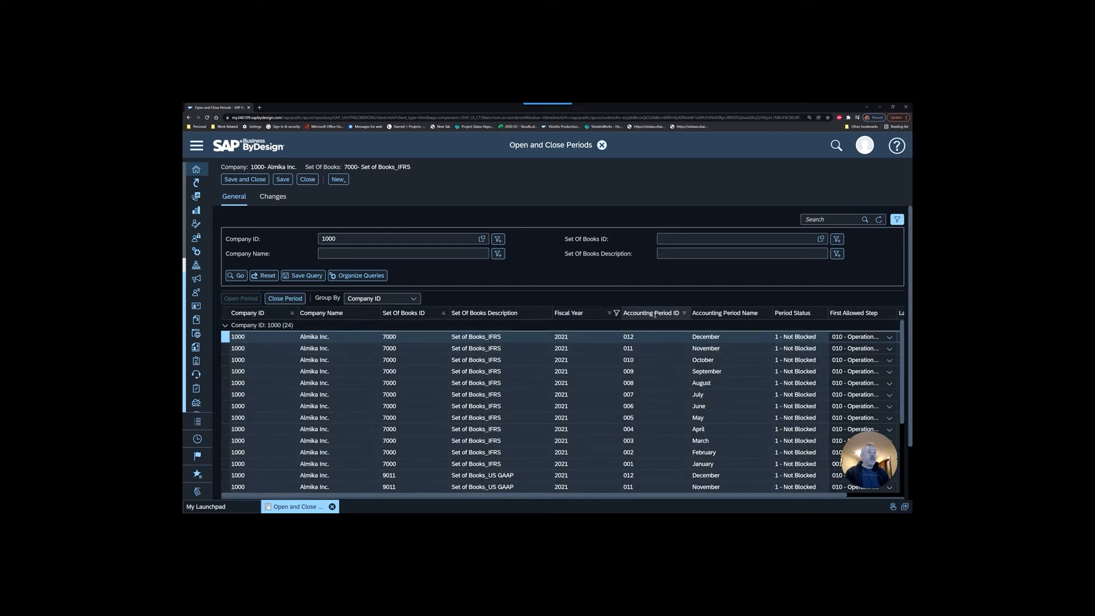
pyautogui.click(684, 312)
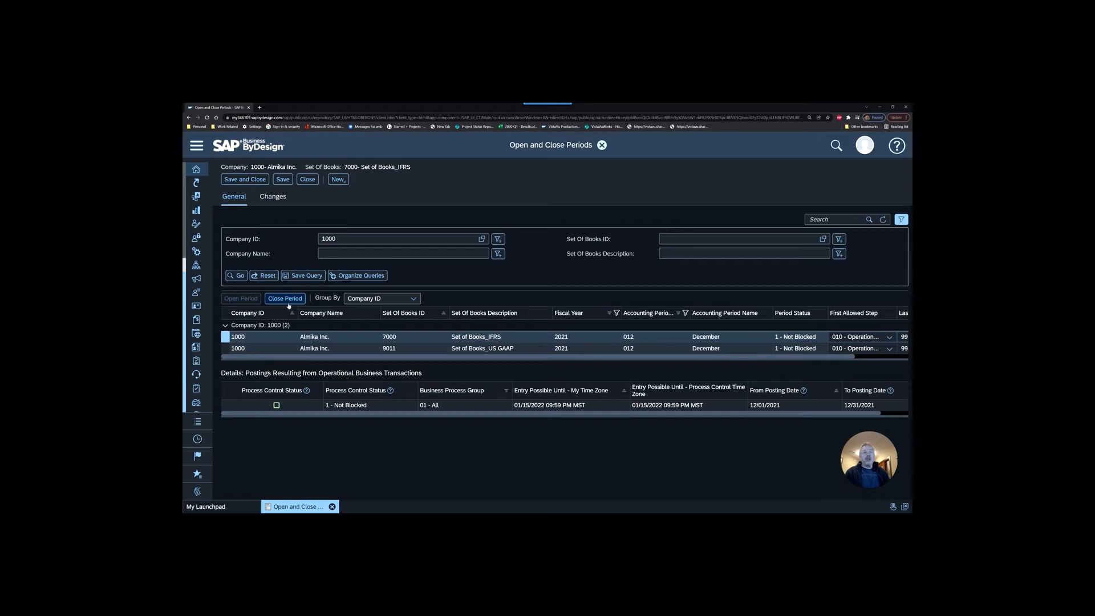
pyautogui.click(284, 298)
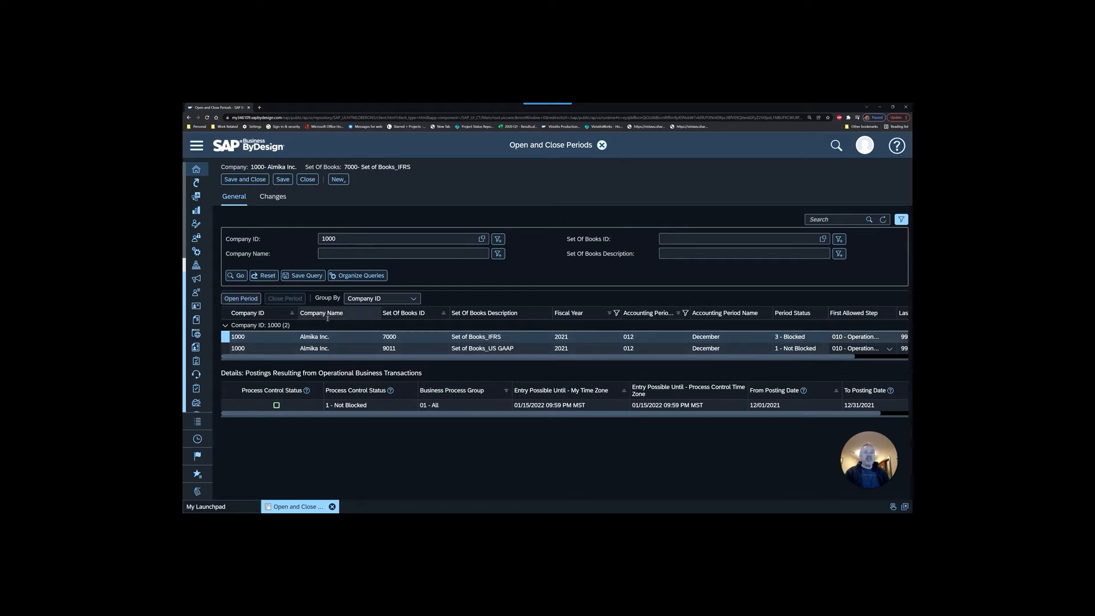
pyautogui.click(240, 298)
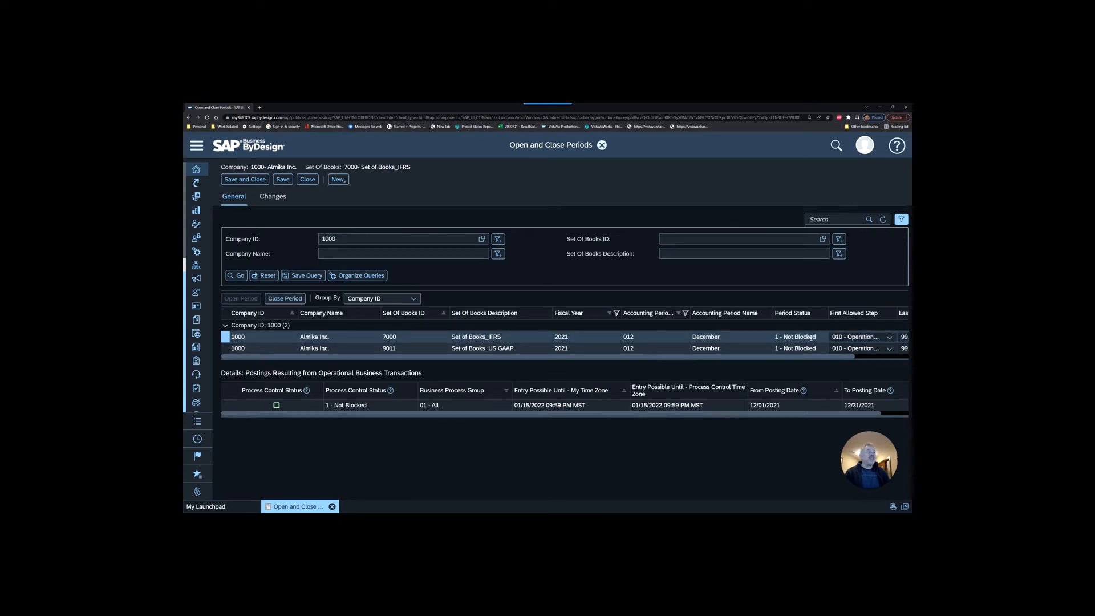
pyautogui.click(285, 298)
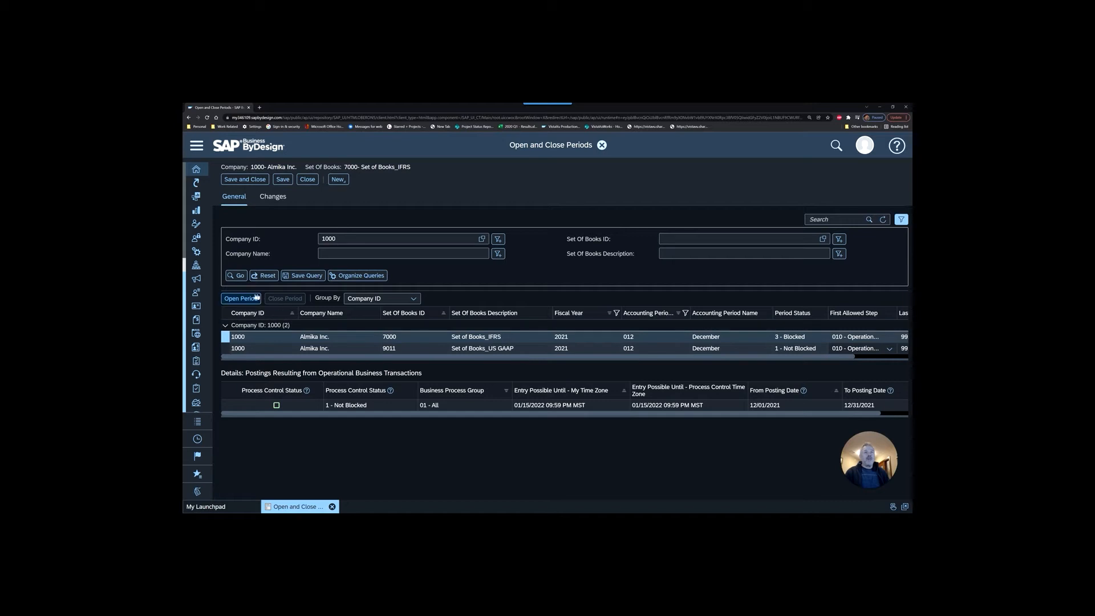
pyautogui.click(239, 298)
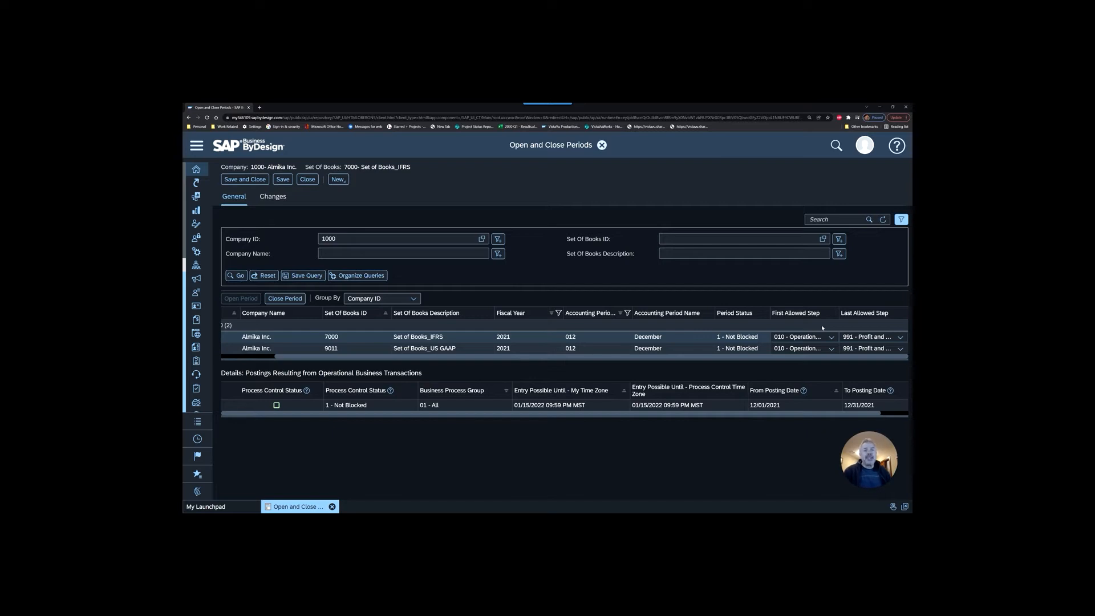
pyautogui.click(831, 337)
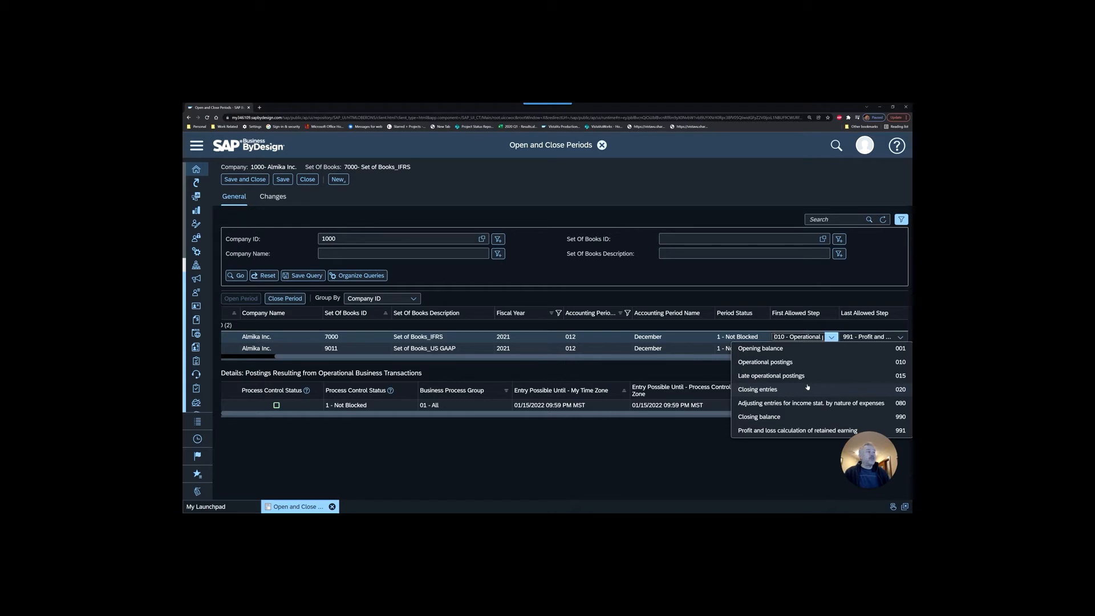
pyautogui.moveTo(812, 366)
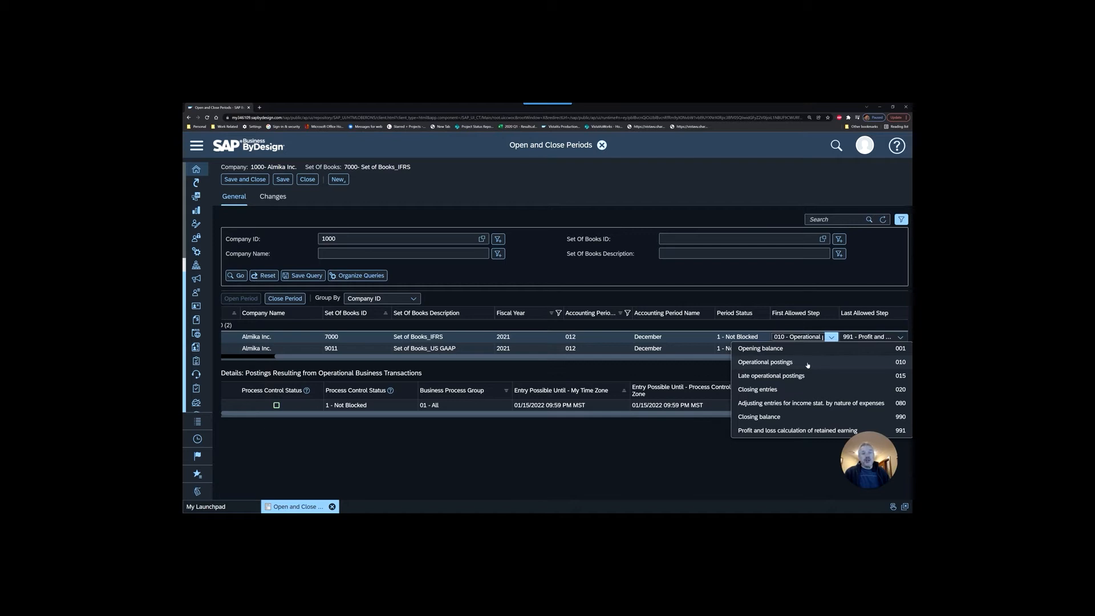
pyautogui.moveTo(813, 379)
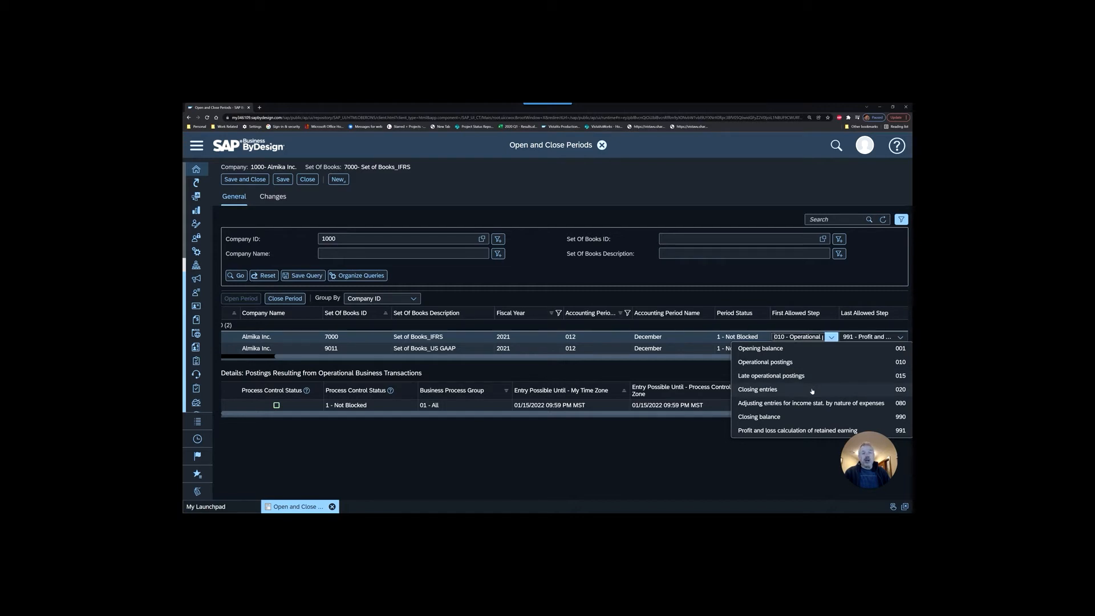
pyautogui.moveTo(819, 379)
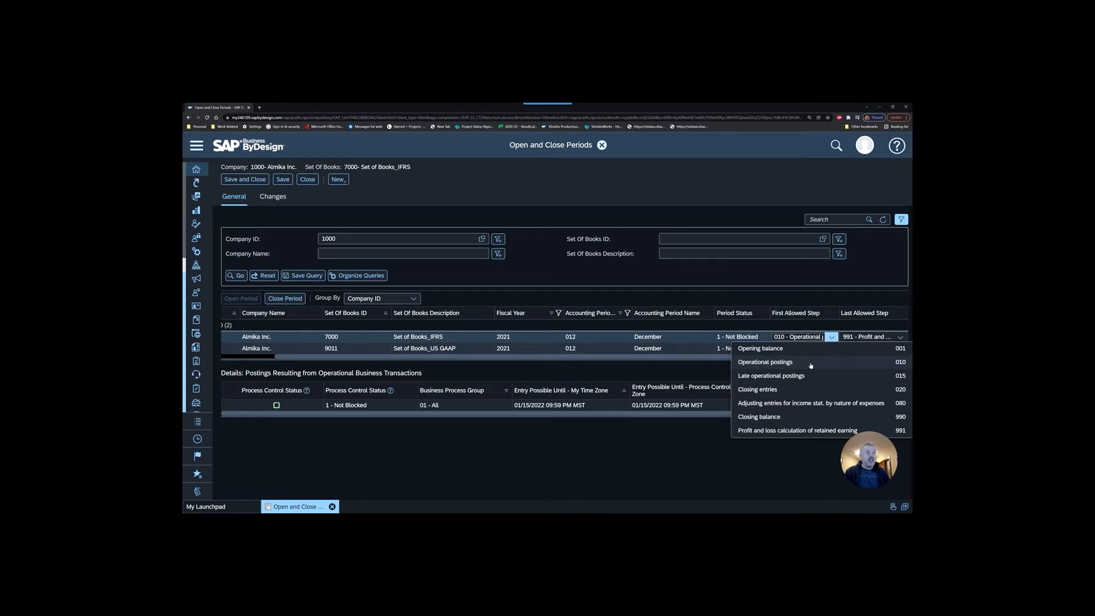
pyautogui.moveTo(805, 356)
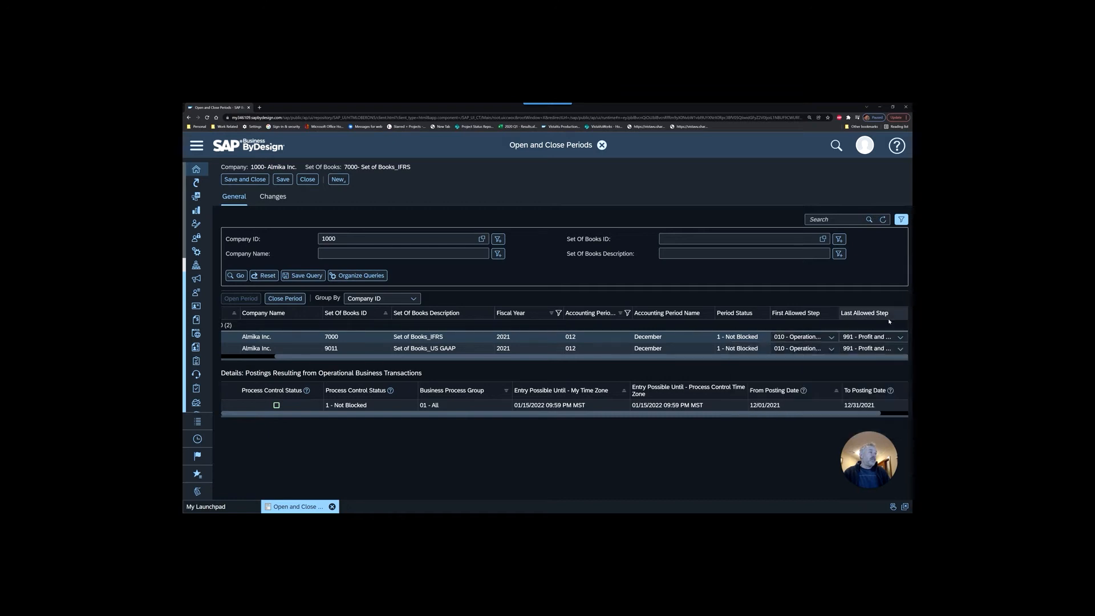
# Set the 7000 IFRS row's last and first allowed steps to 020 - Closing entries.
pyautogui.click(900, 336)
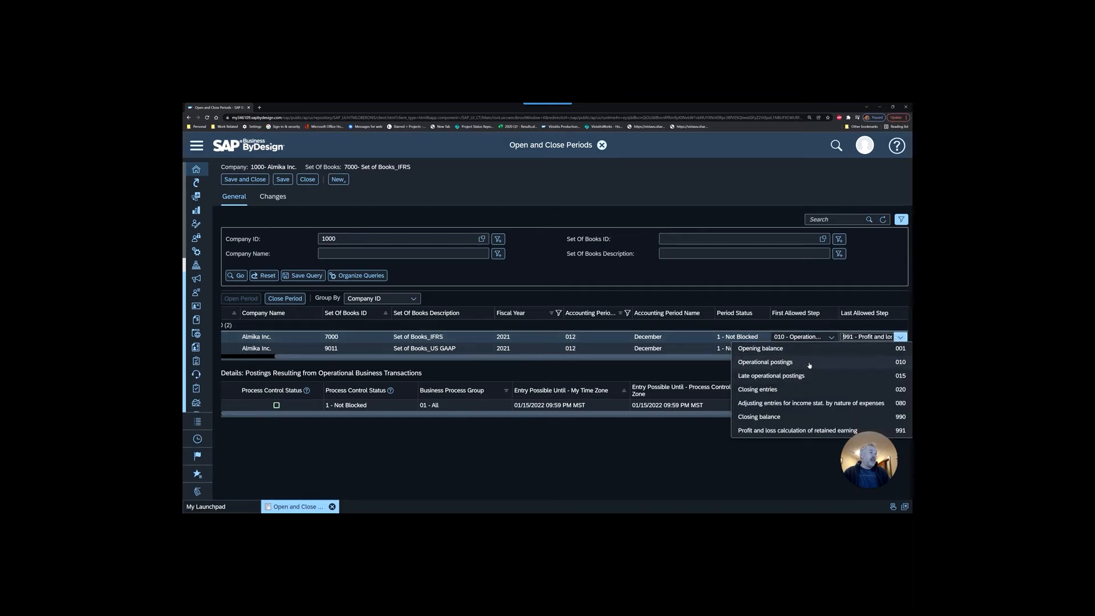
pyautogui.click(765, 362)
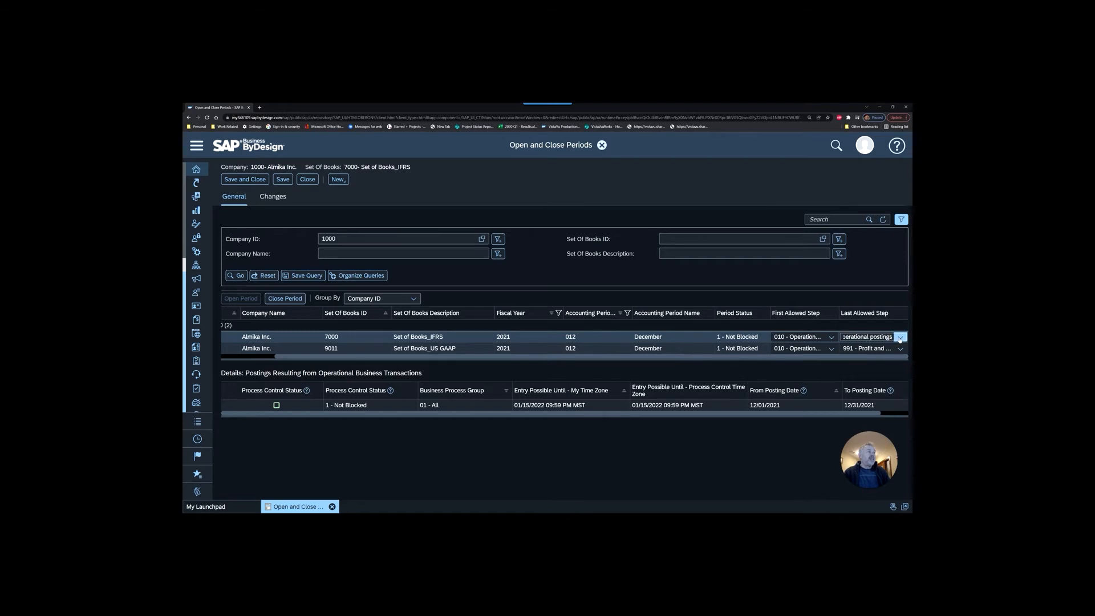
pyautogui.click(900, 336)
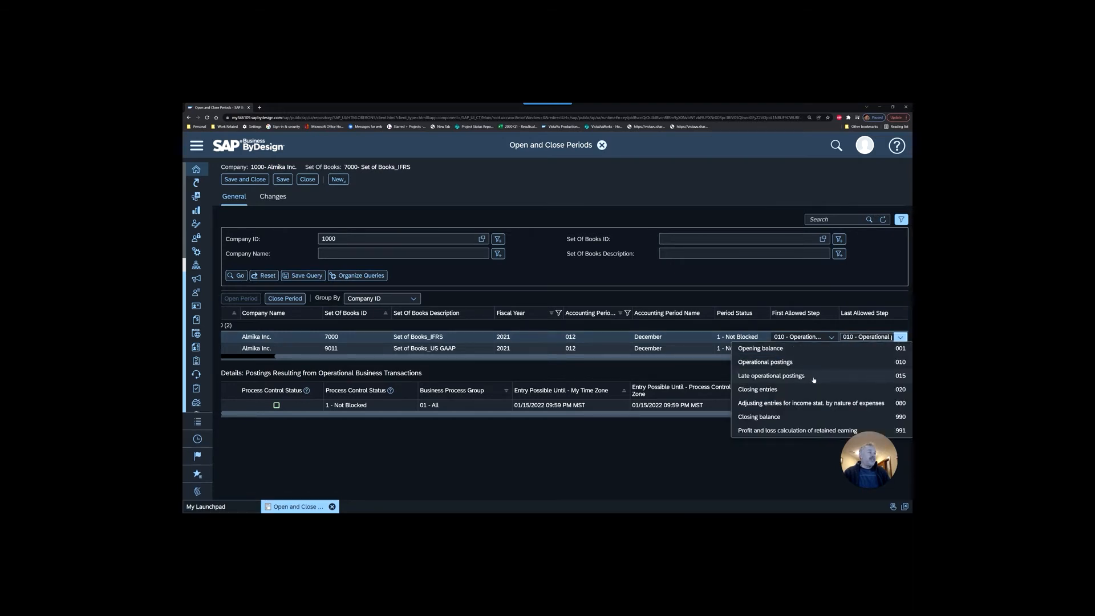
pyautogui.click(758, 389)
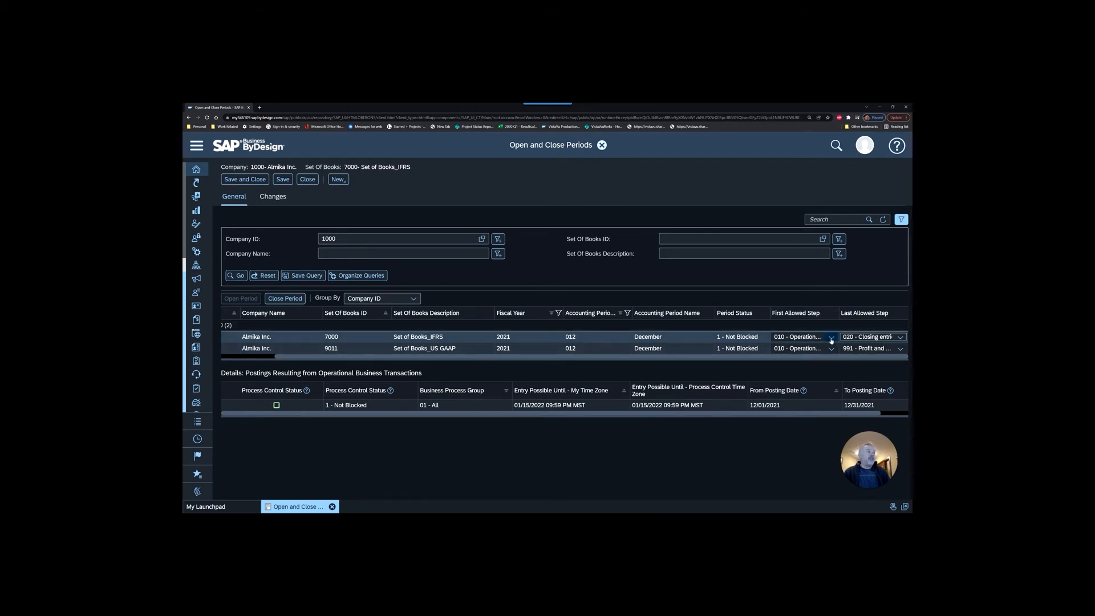
pyautogui.click(831, 336)
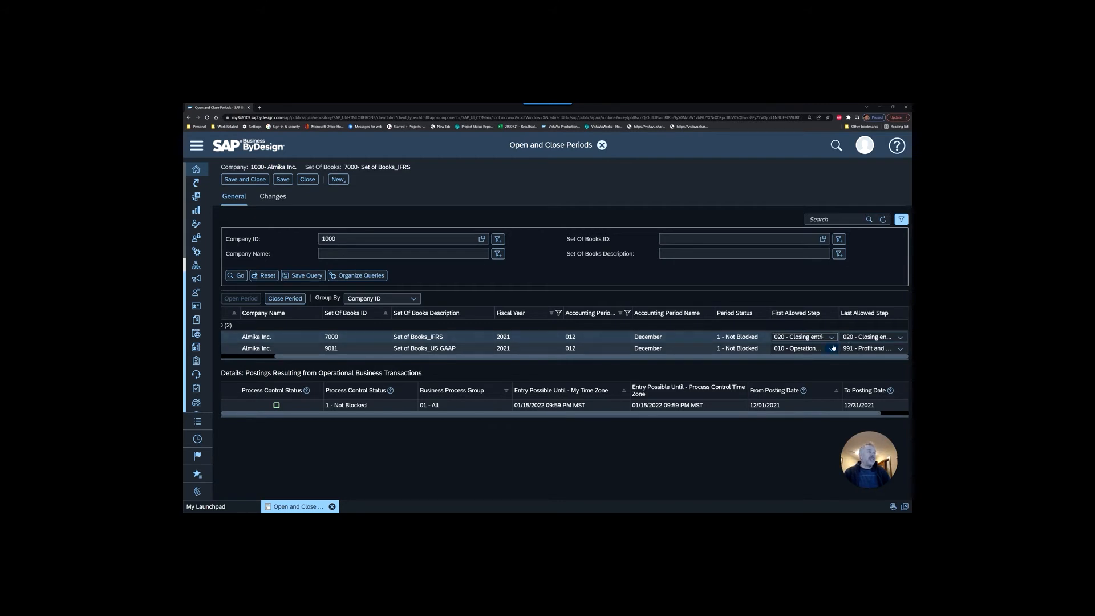
# Set the 9011 US GAAP row's first and last allowed steps to 020, then save and close.
pyautogui.click(831, 348)
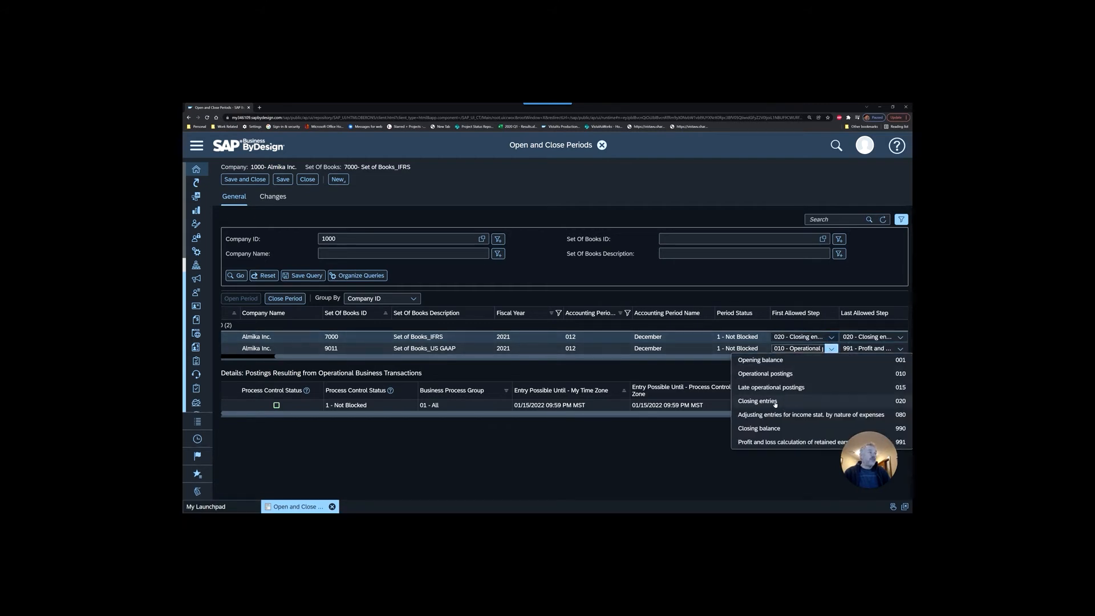
pyautogui.click(757, 400)
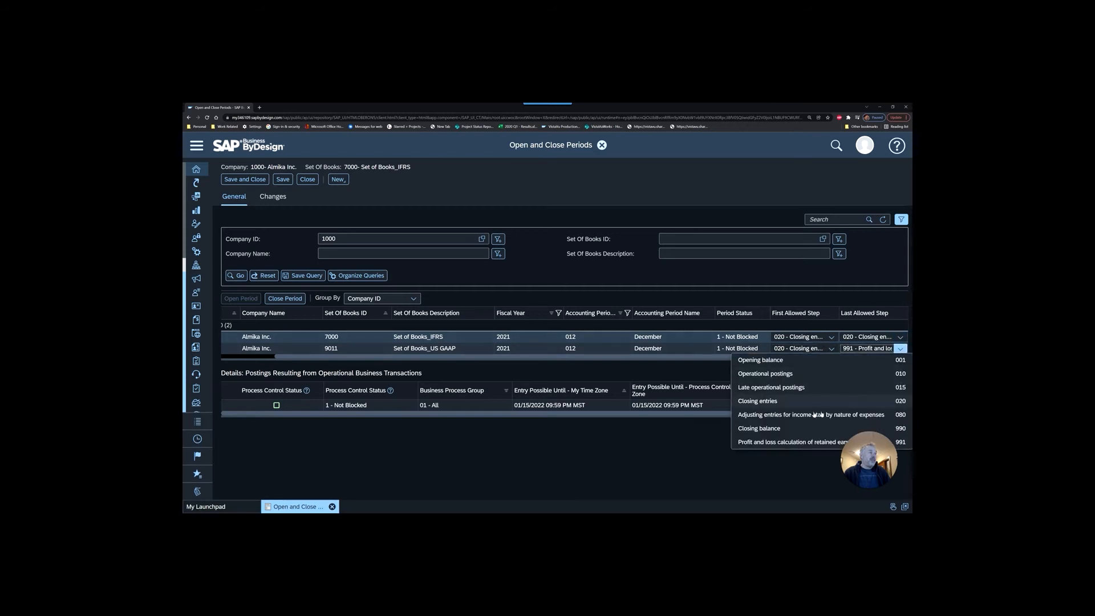
pyautogui.click(757, 401)
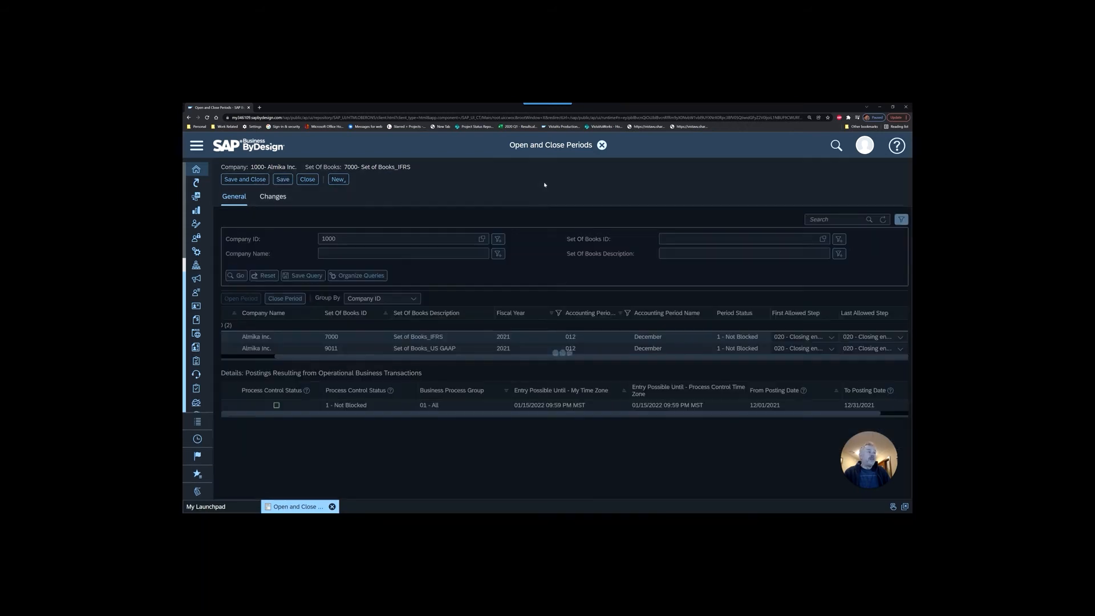
pyautogui.click(283, 179)
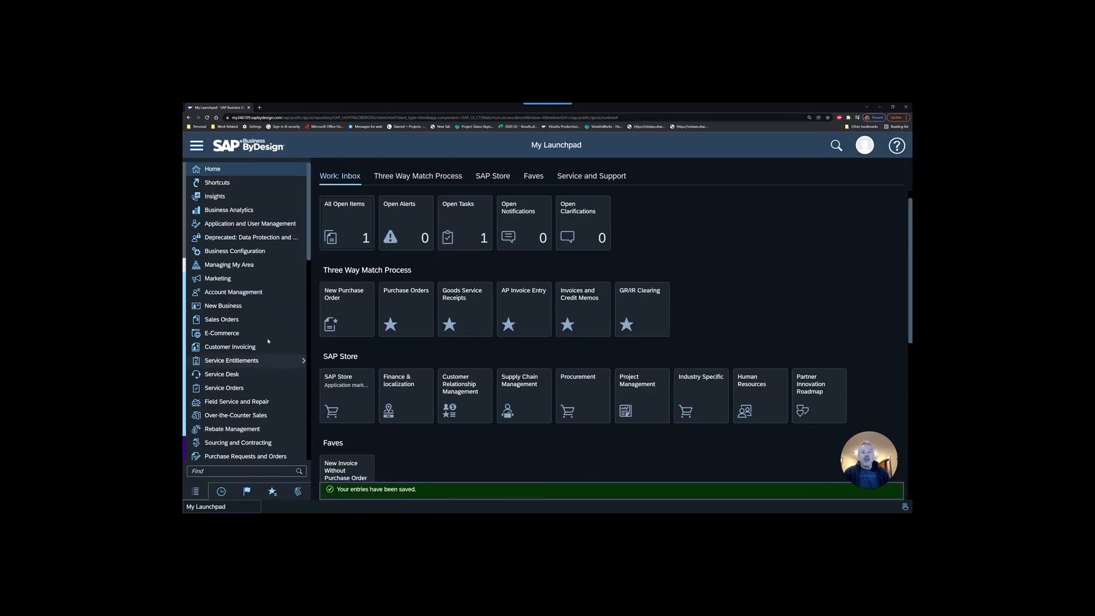
# Open journal entry voucher 728 and attempt to post it, hitting the closed-period error.
pyautogui.scroll(-3)
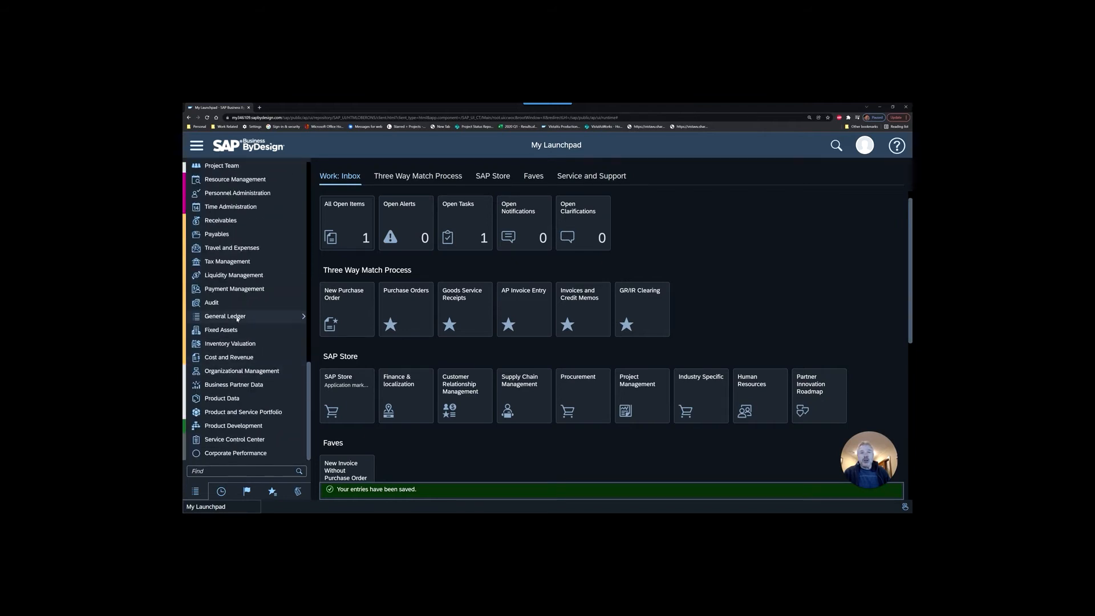
pyautogui.click(225, 316)
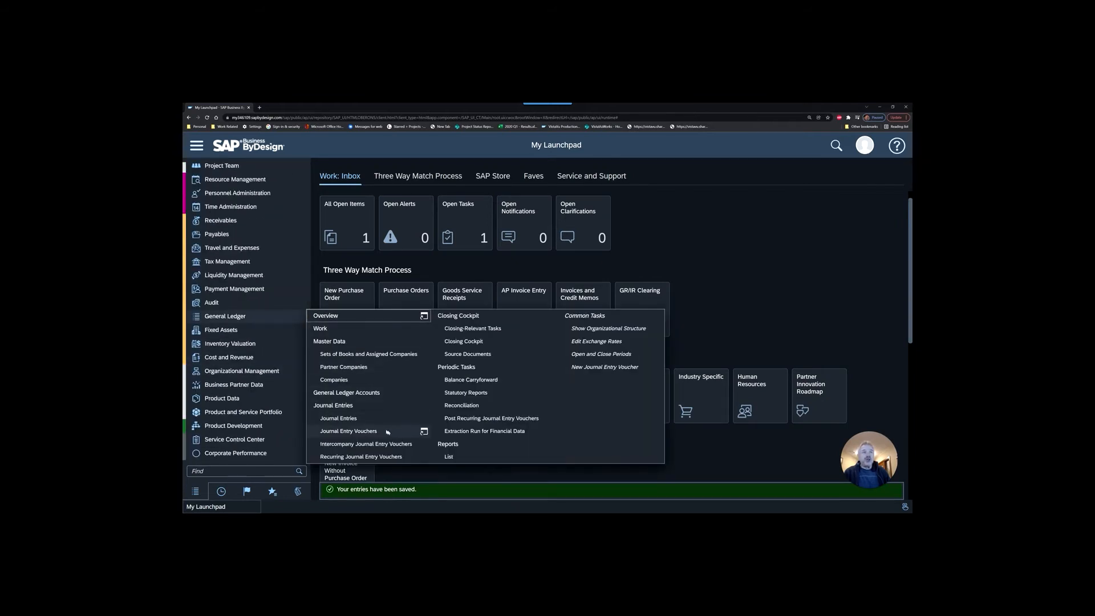
pyautogui.click(348, 430)
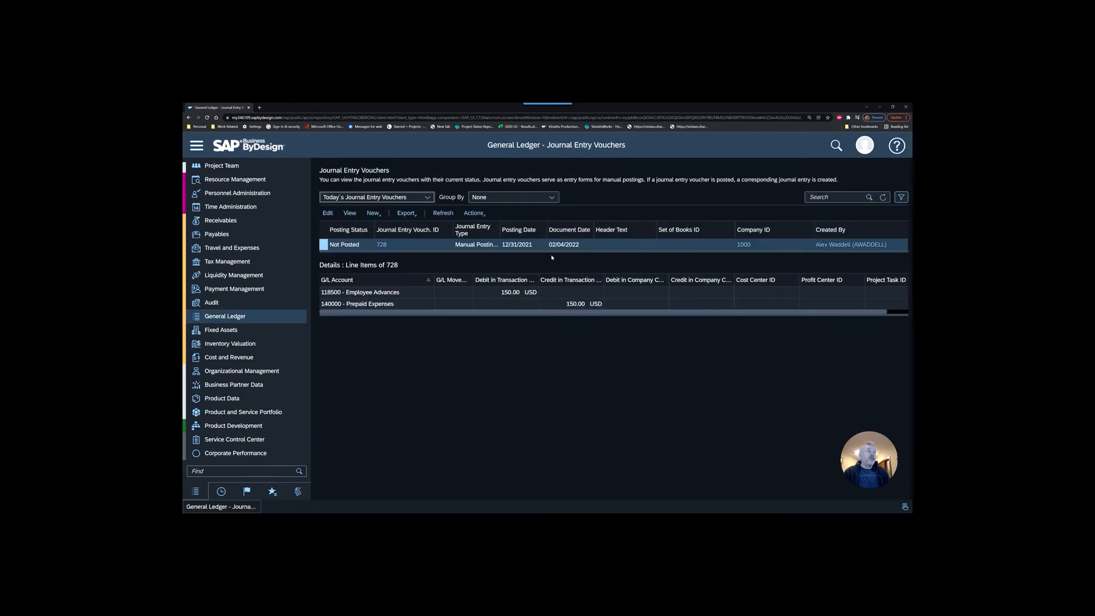
pyautogui.click(373, 213)
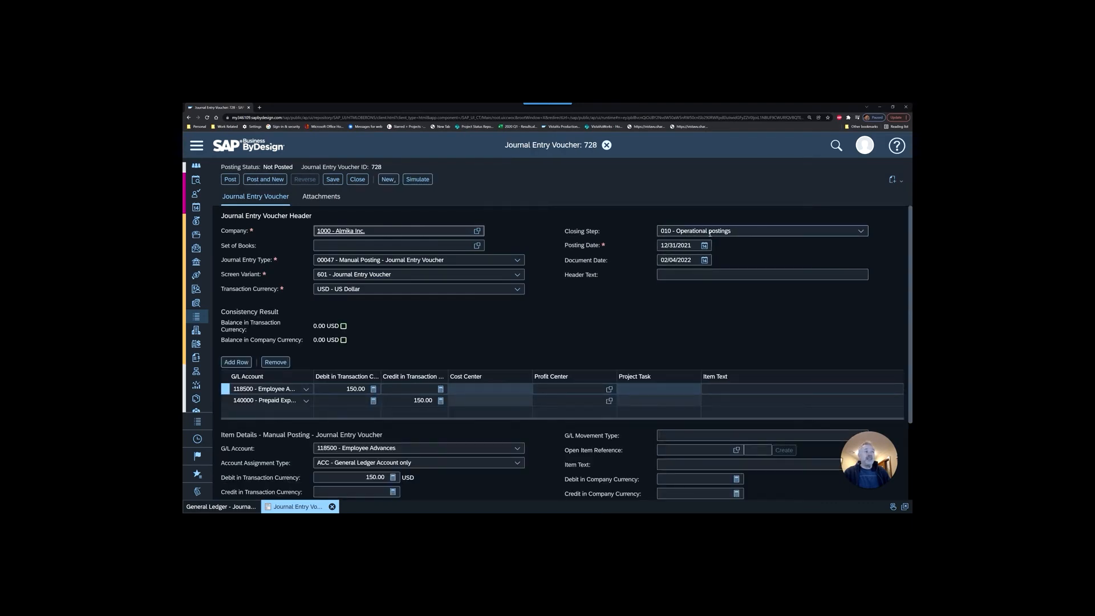
pyautogui.click(861, 230)
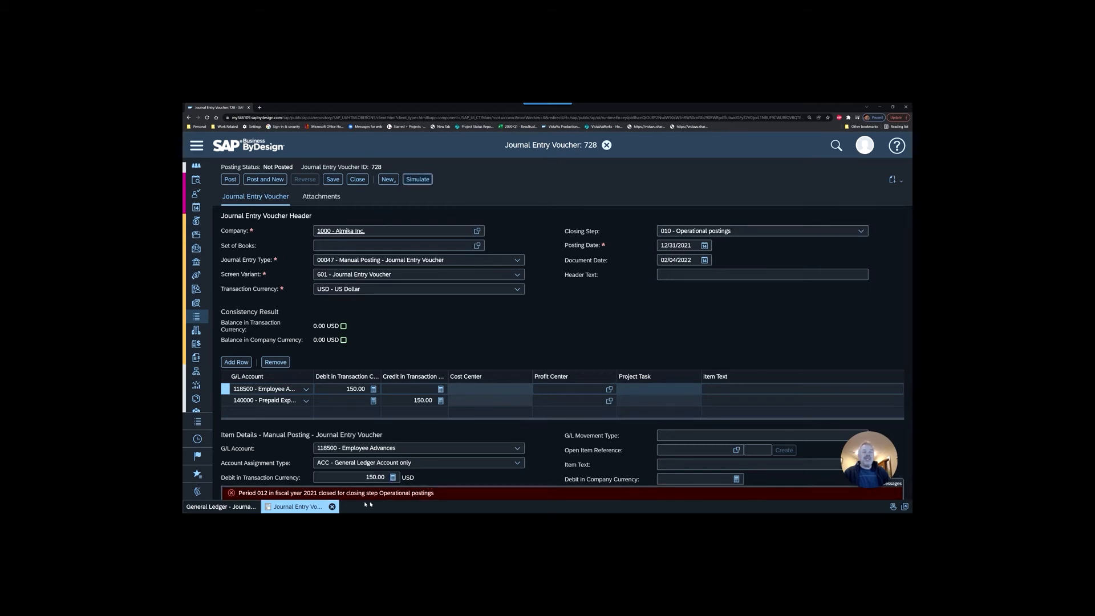
pyautogui.click(416, 179)
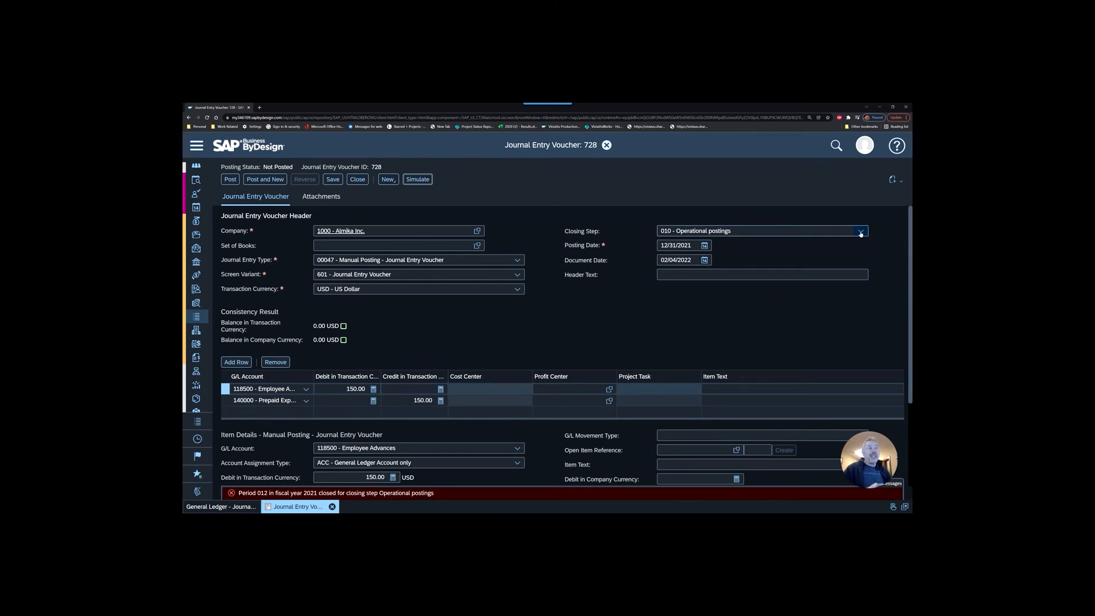
# Set voucher 728's closing step to 020 - Closing entries, simulate, and post it.
pyautogui.click(860, 231)
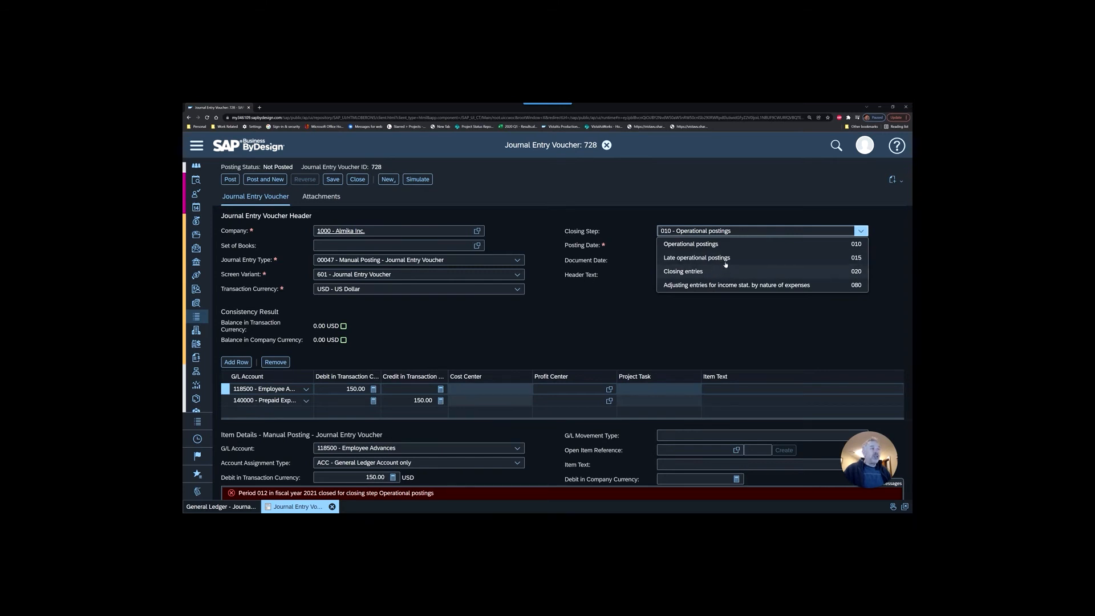
pyautogui.click(682, 271)
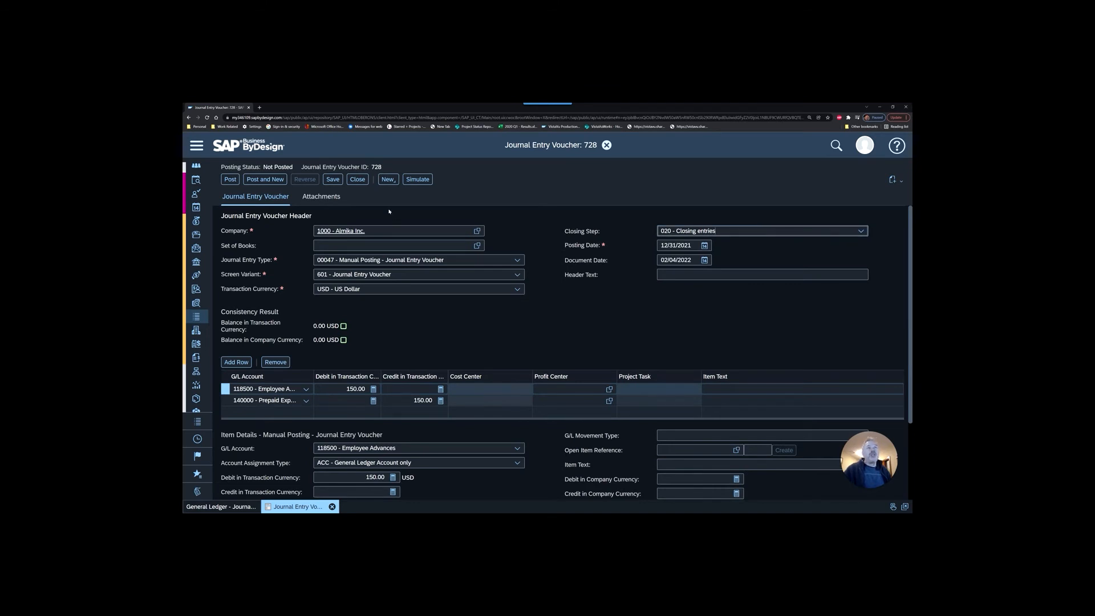
pyautogui.click(417, 179)
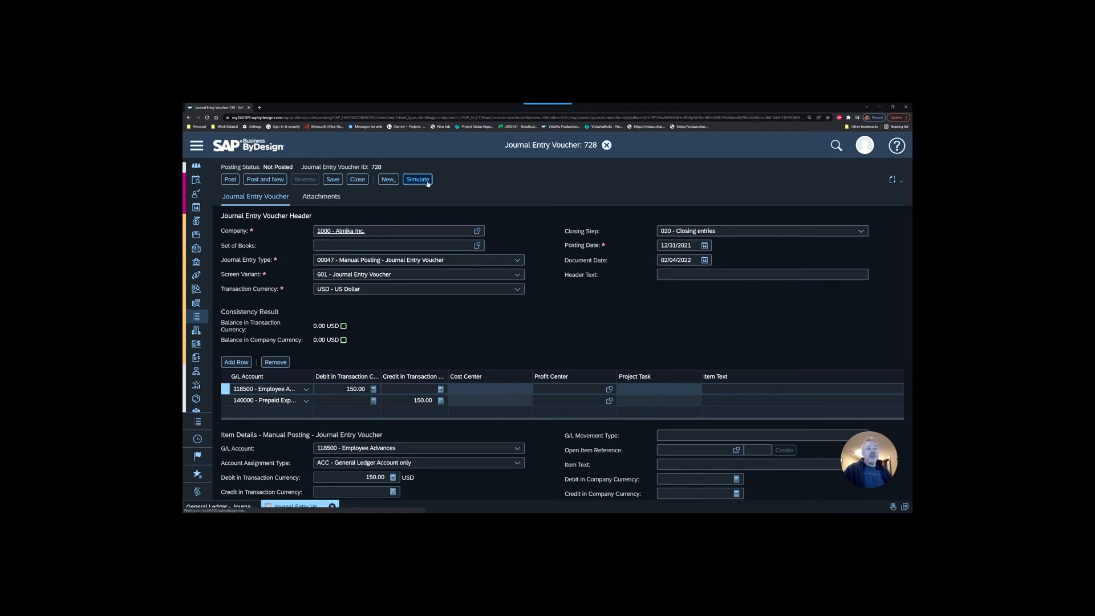
pyautogui.click(417, 178)
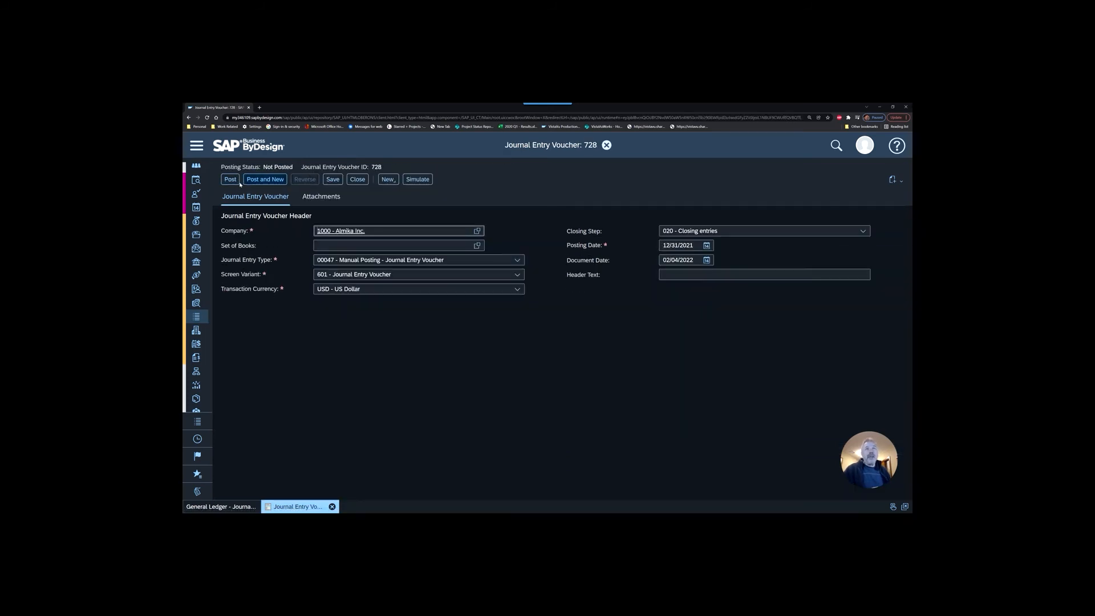
pyautogui.click(231, 179)
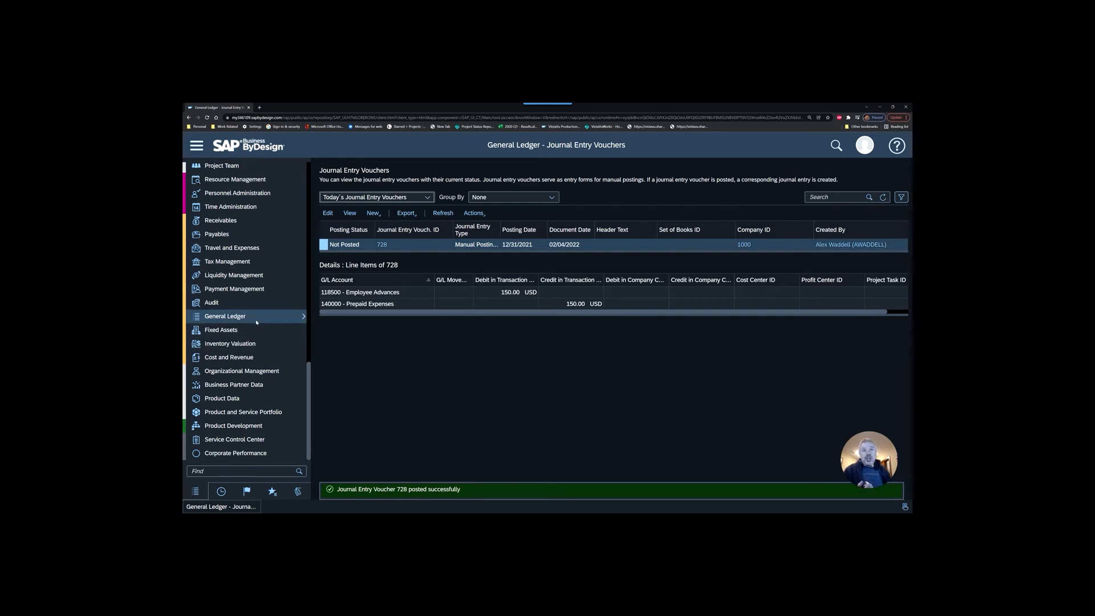
# Start a new revenue recognition run, then close it without saving.
pyautogui.click(228, 357)
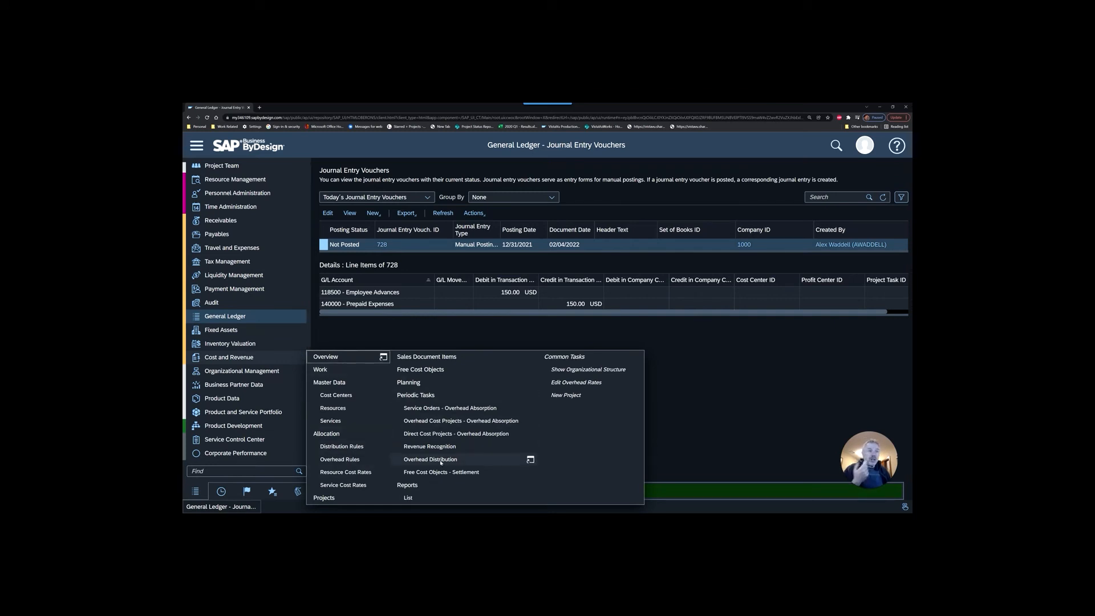
pyautogui.click(430, 446)
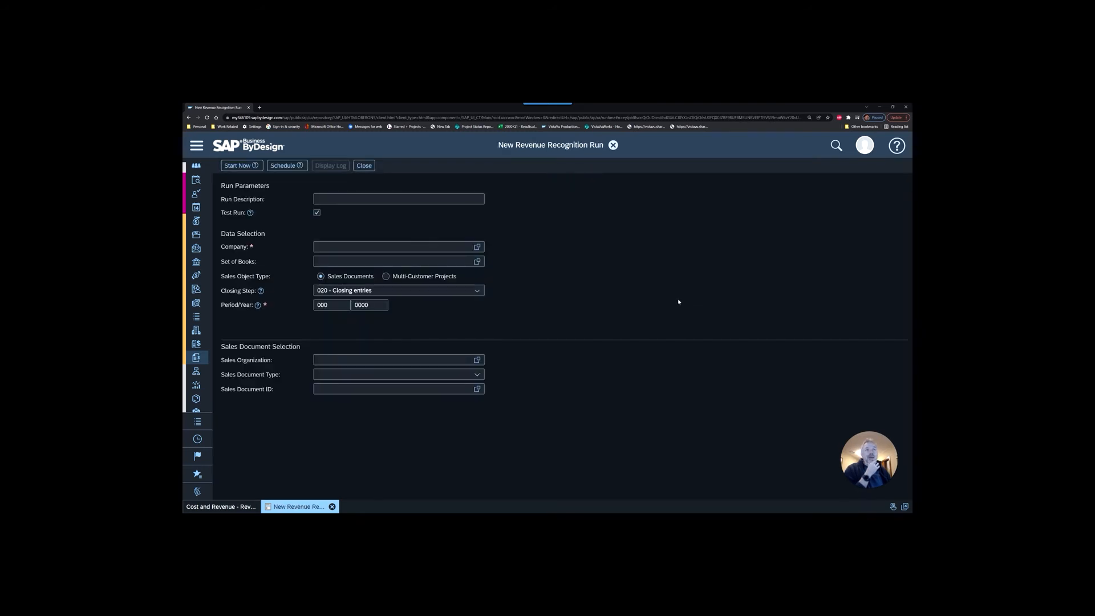
pyautogui.click(398, 199)
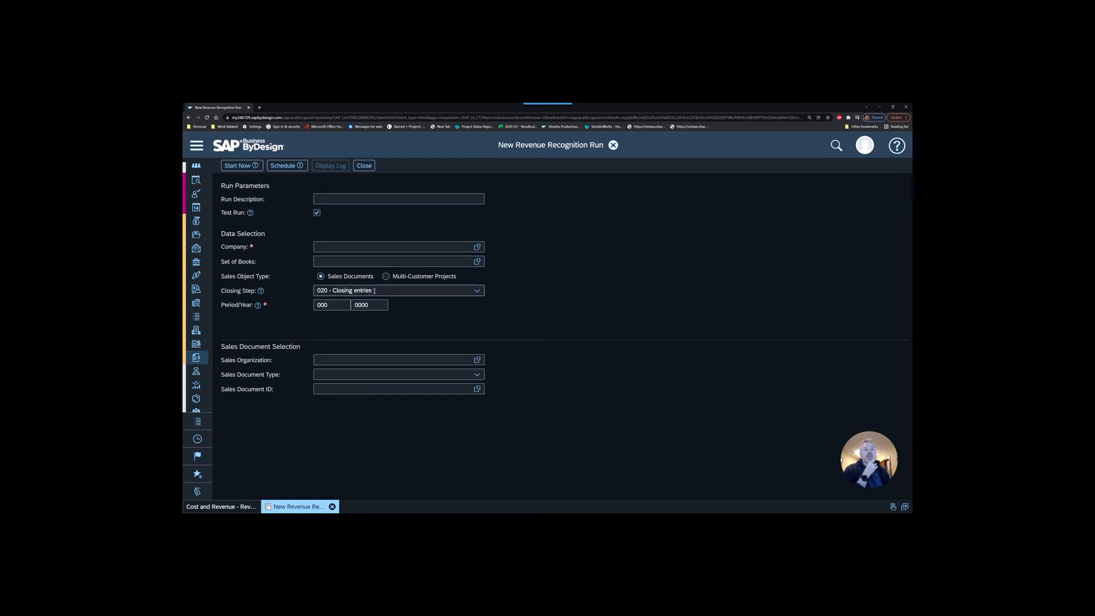
pyautogui.click(477, 290)
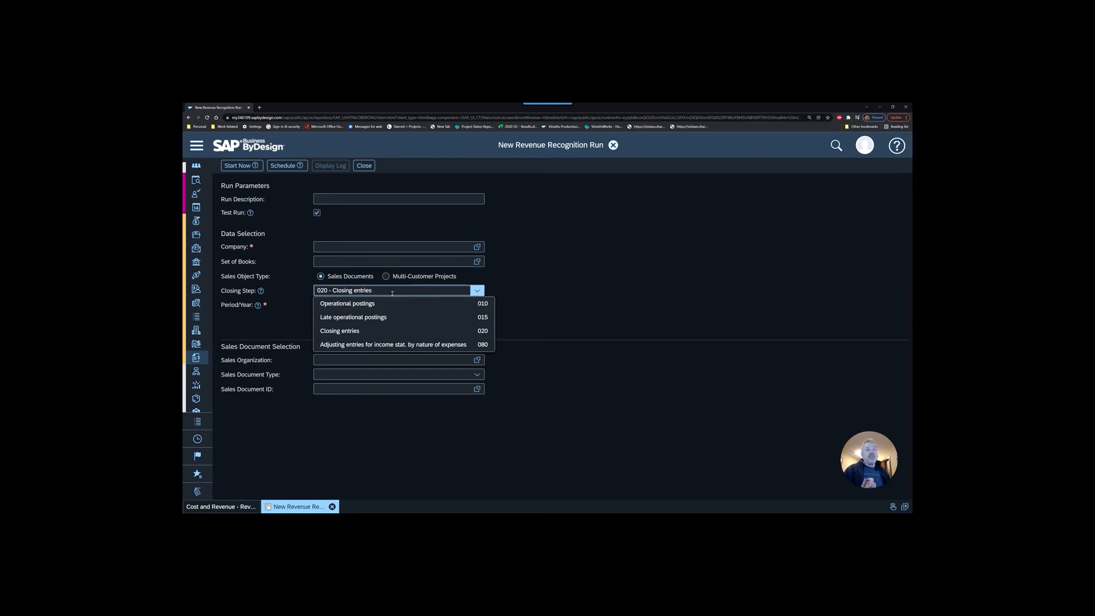
pyautogui.moveTo(384, 321)
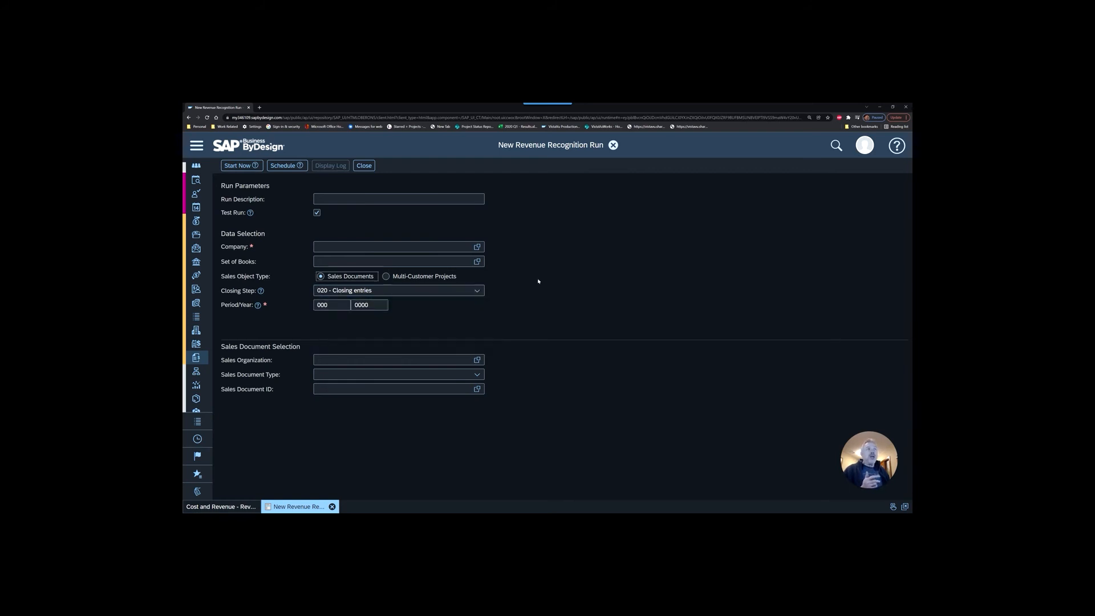
pyautogui.click(363, 165)
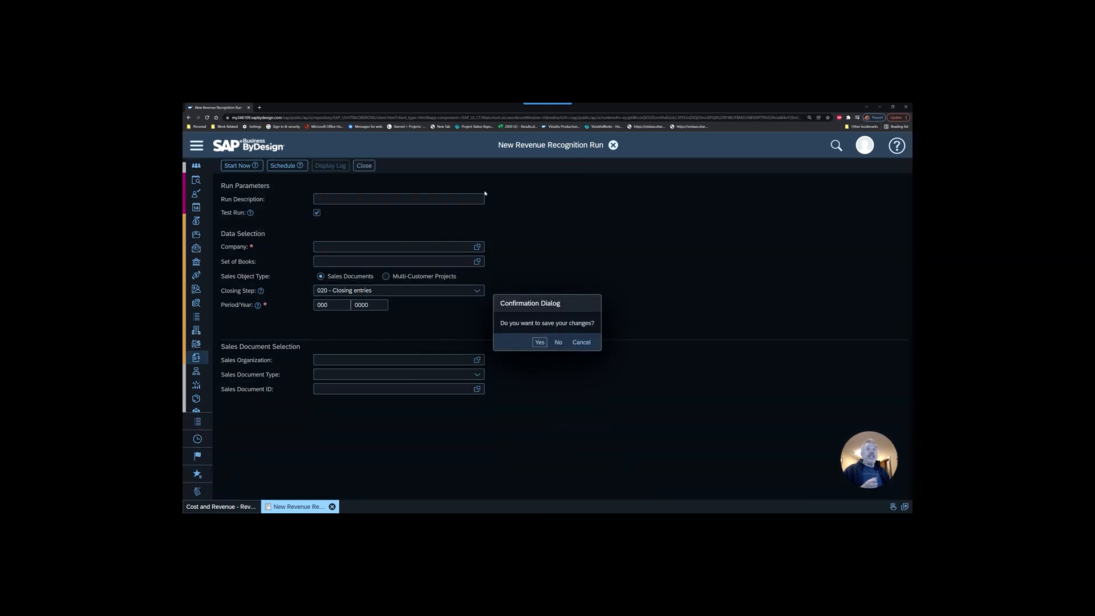
pyautogui.click(557, 342)
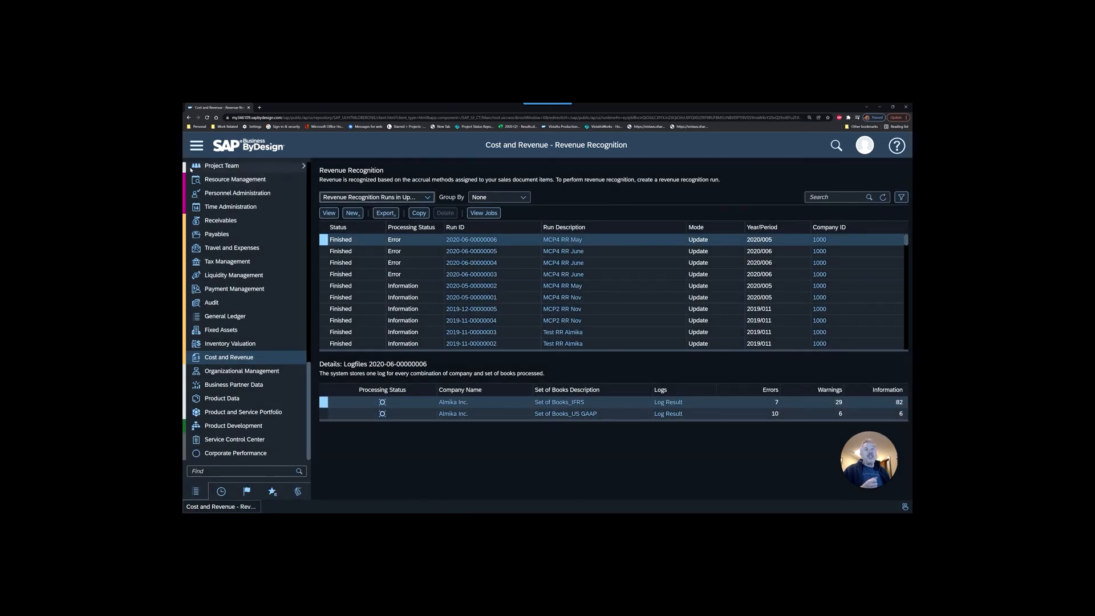
pyautogui.moveTo(233, 274)
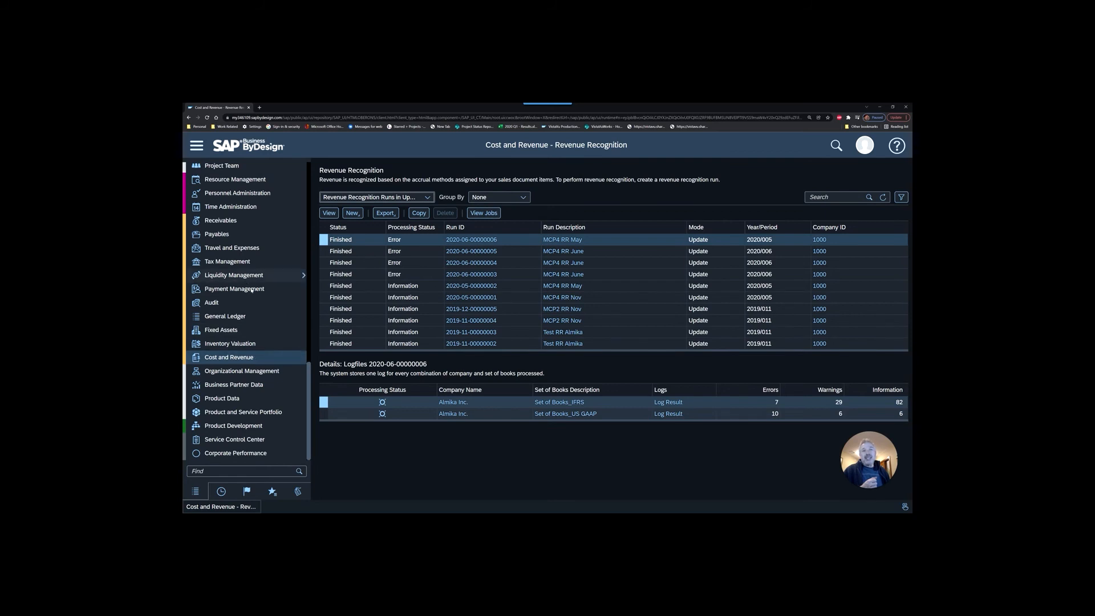
# Switch General Ledger reports to My Priority Reports and open Financial Statements.
pyautogui.click(225, 315)
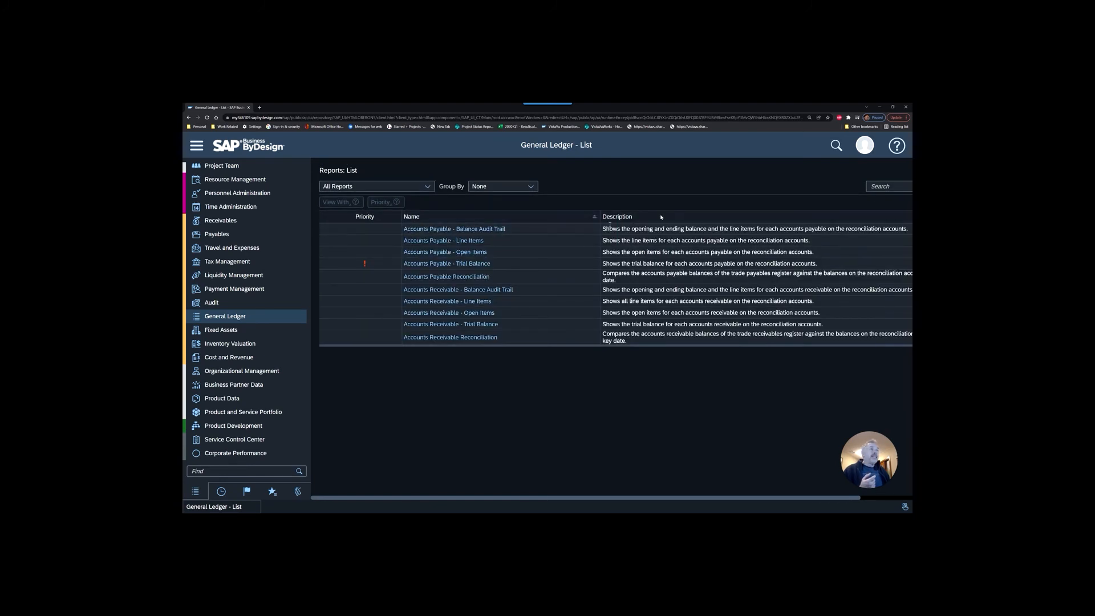
pyautogui.click(375, 186)
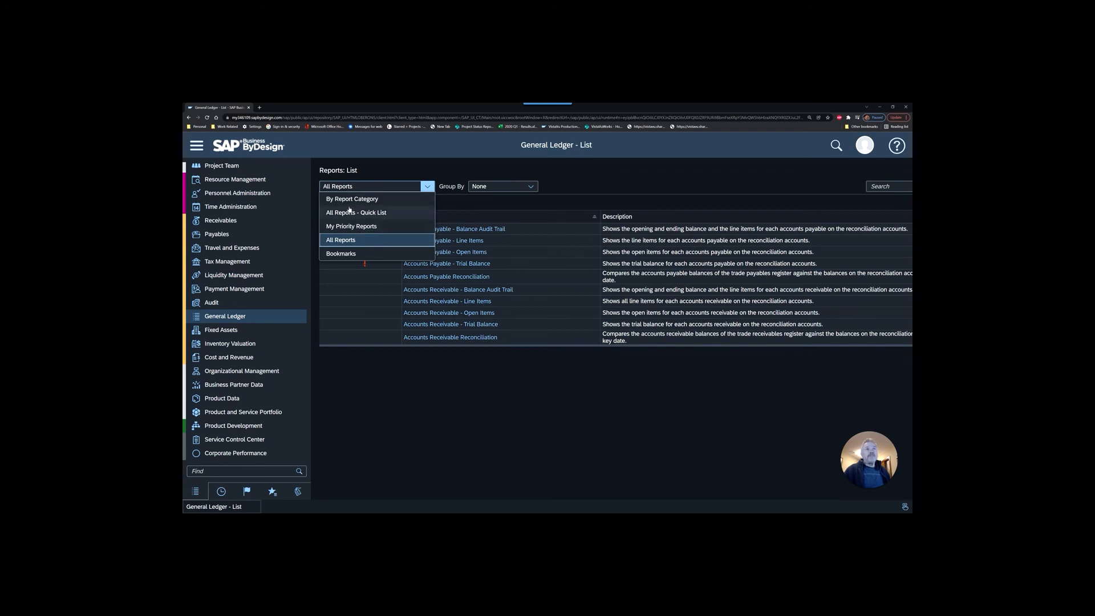
pyautogui.click(351, 226)
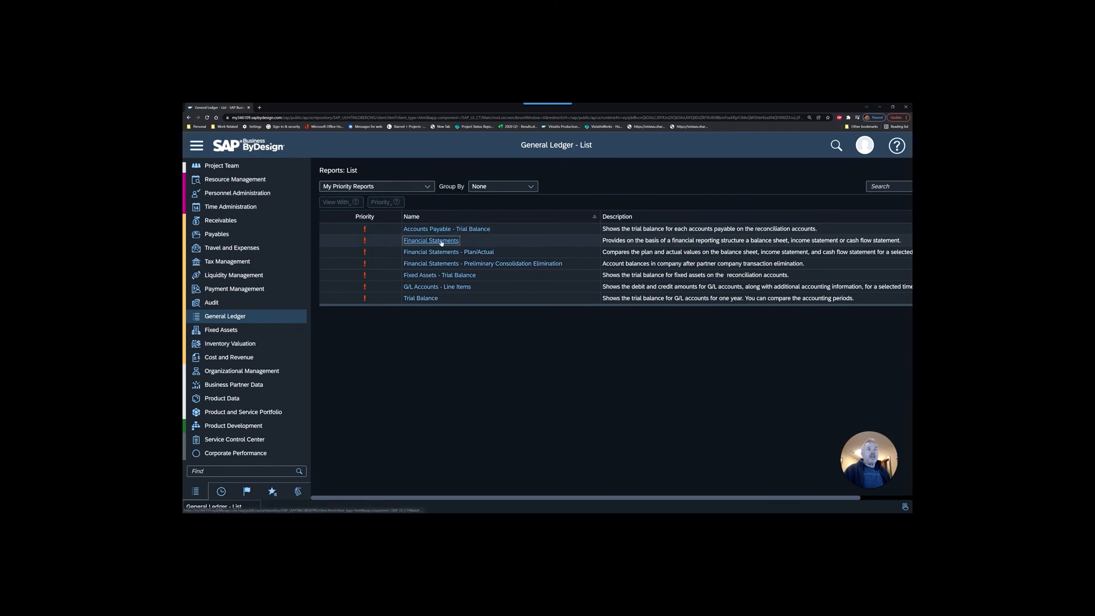
pyautogui.click(430, 240)
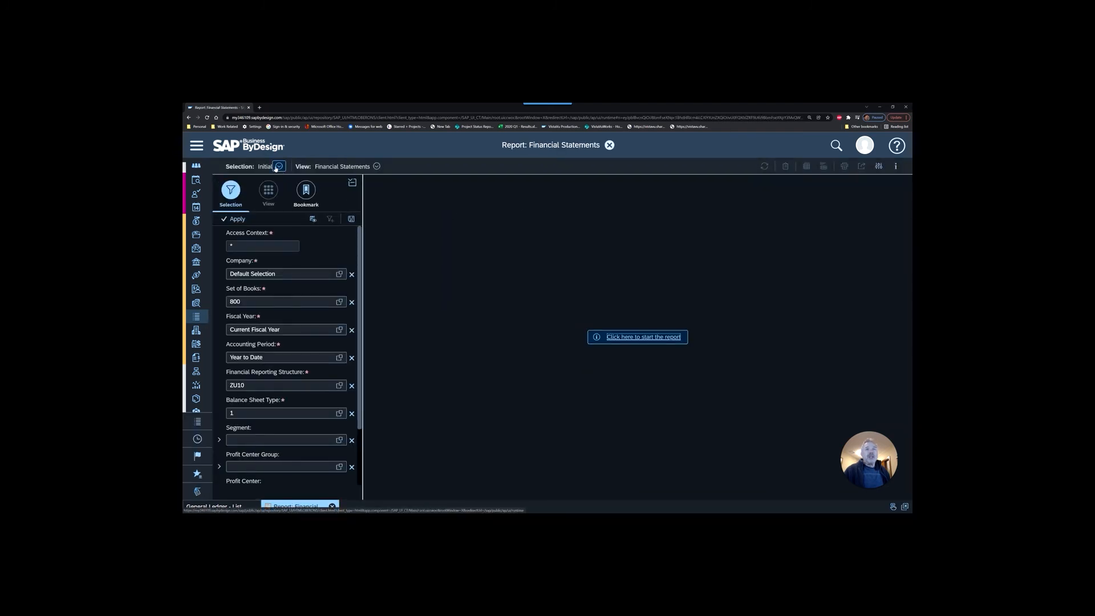
# Load the 2018 consolidated selection, switch to the Comparative IS view, and show its layout.
pyautogui.click(278, 166)
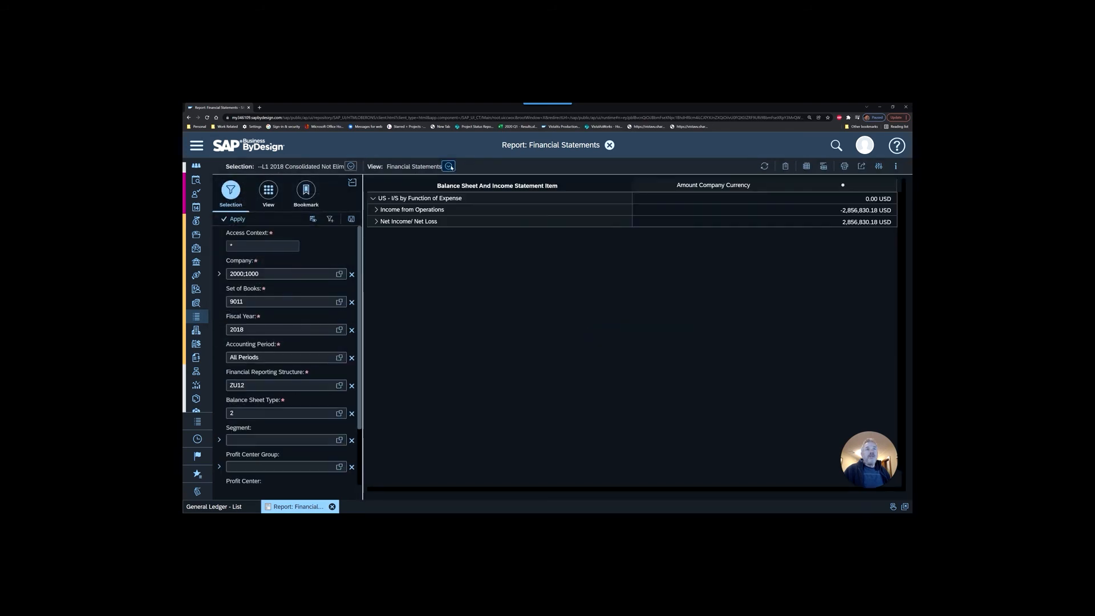
pyautogui.click(447, 166)
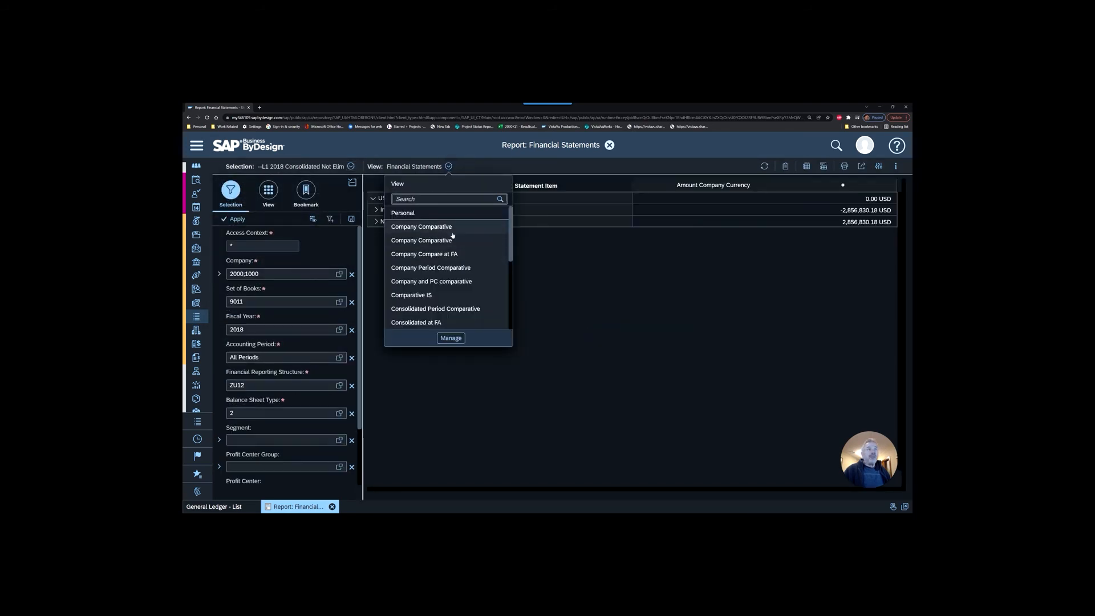
pyautogui.moveTo(449, 295)
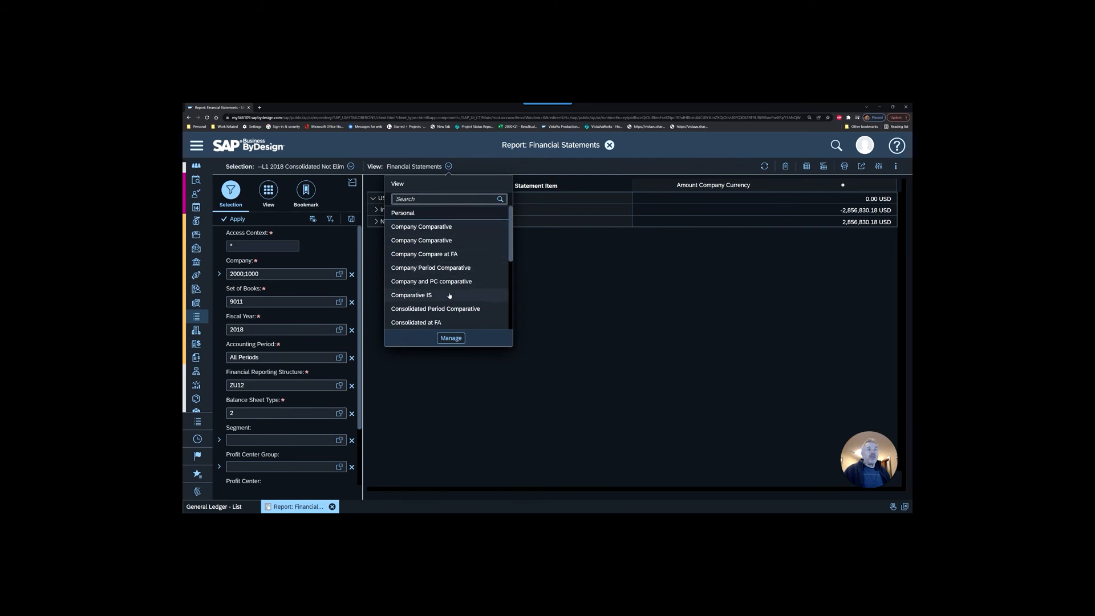
pyautogui.click(411, 295)
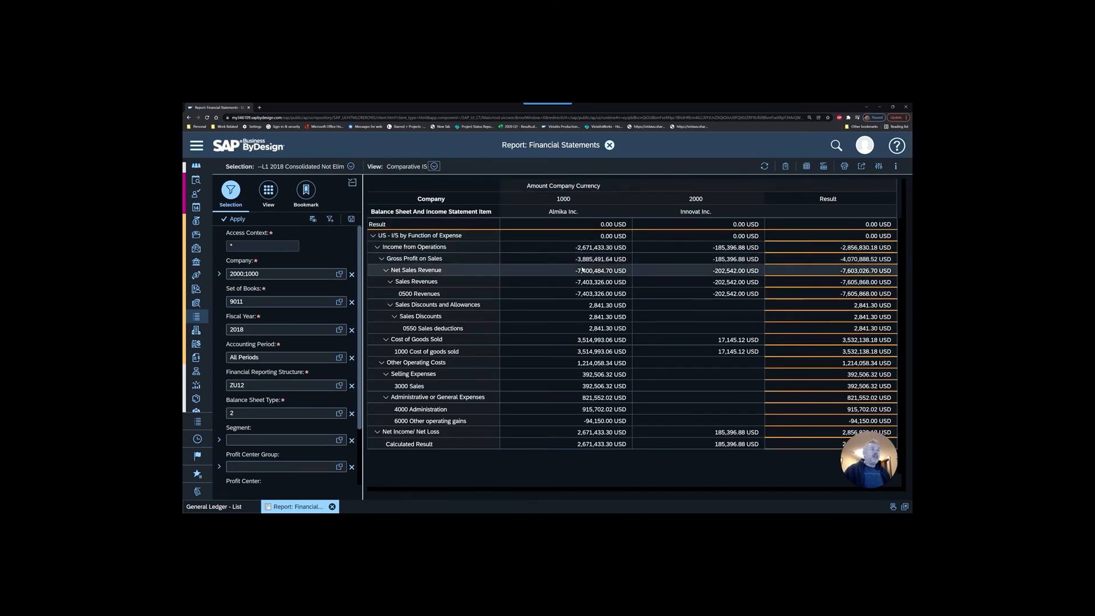
pyautogui.click(268, 190)
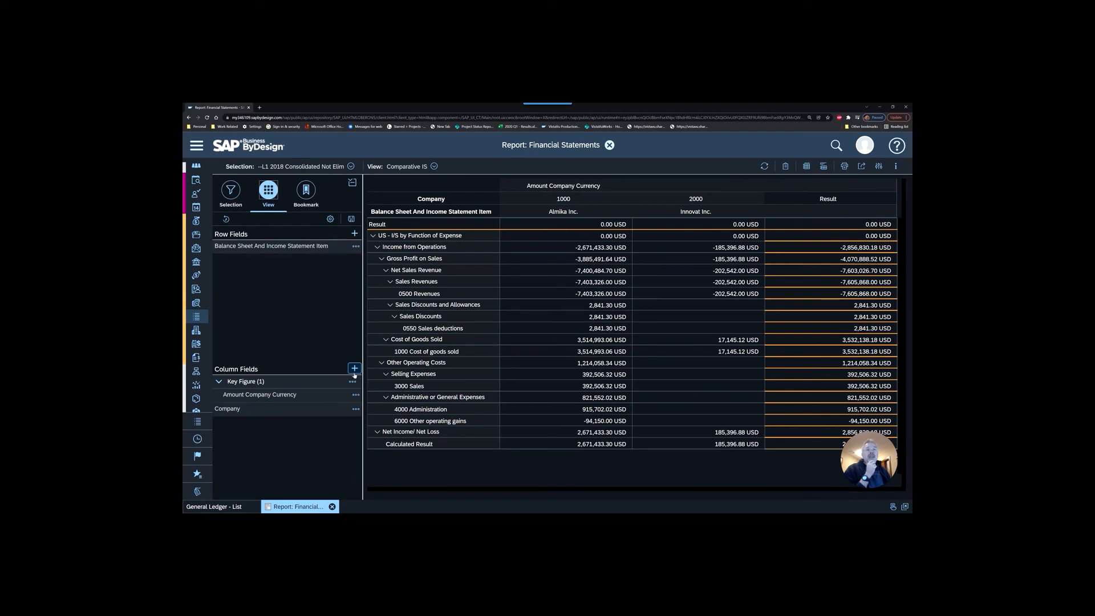
# Add Closing Step as a column field so each company's income statement splits by closing step.
pyautogui.click(354, 369)
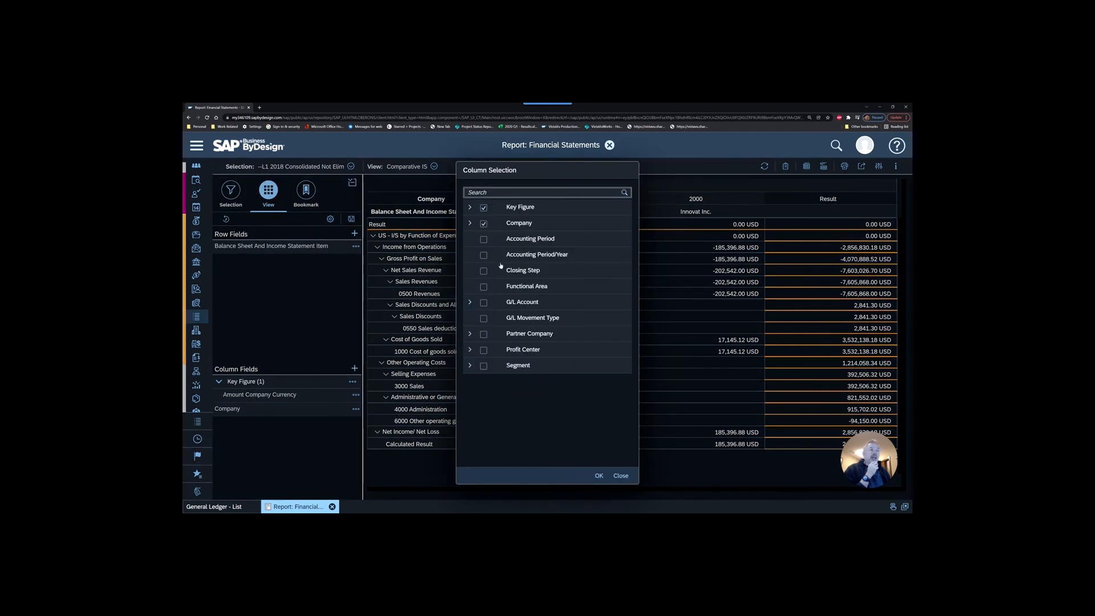
pyautogui.click(483, 271)
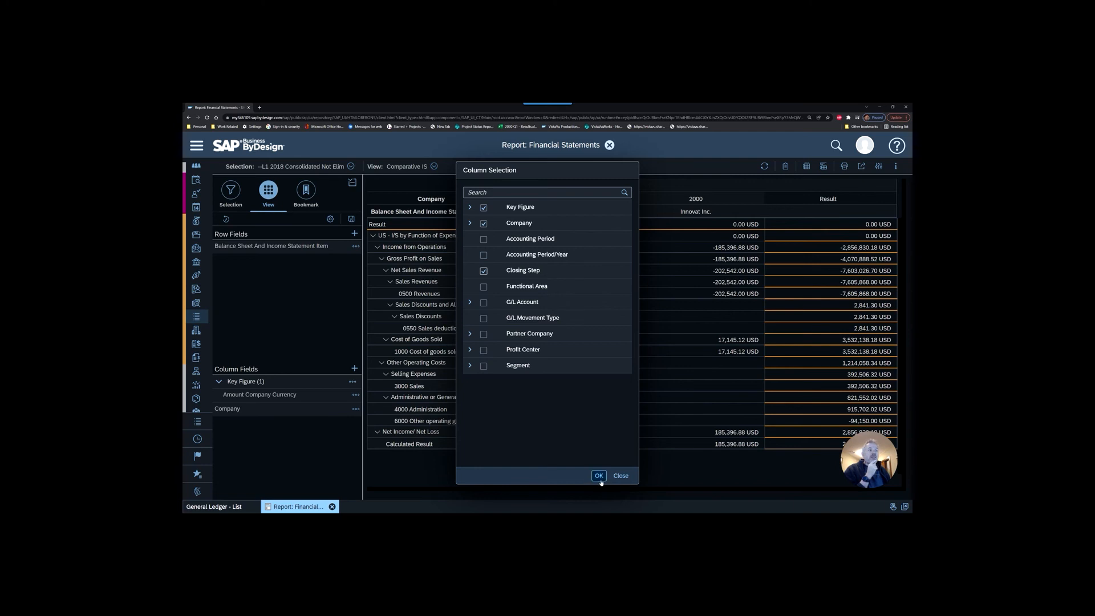
pyautogui.click(598, 475)
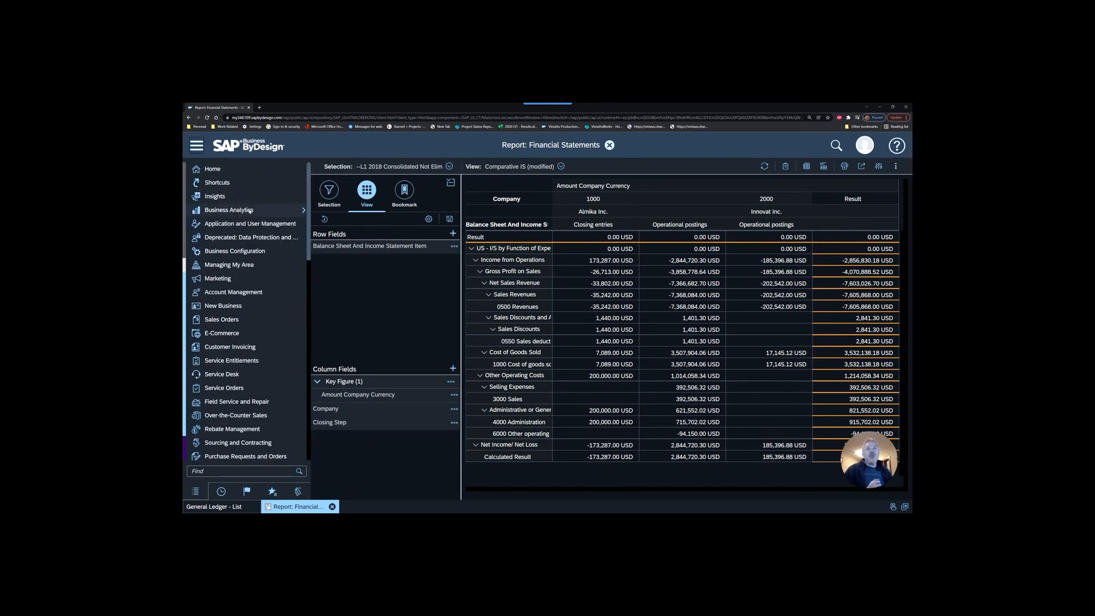
pyautogui.moveTo(234, 251)
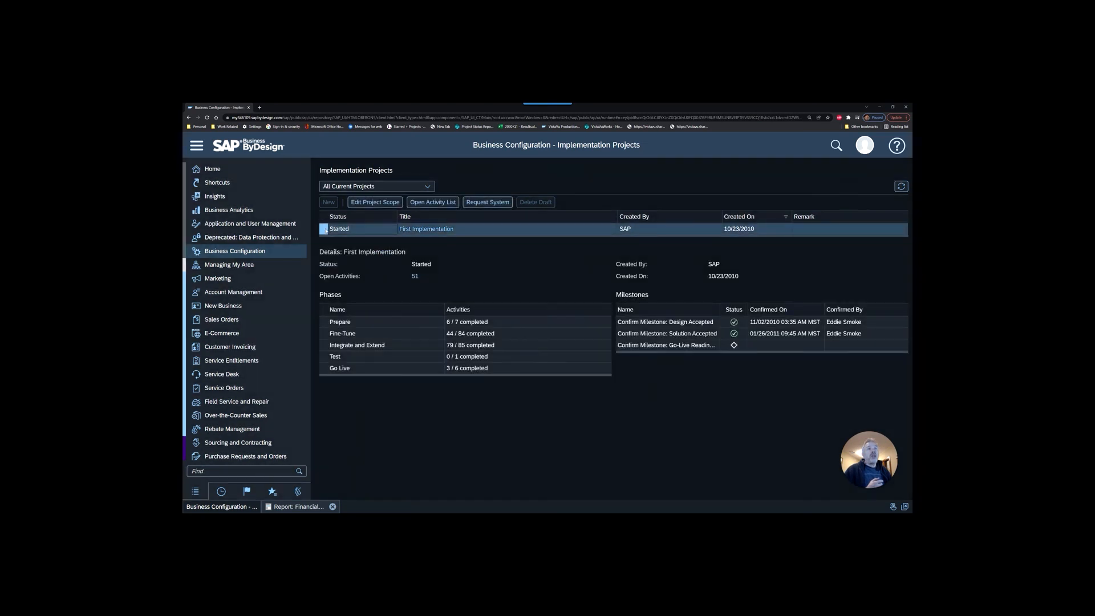
# List all activities of the First Implementation project and search for '*closing'.
pyautogui.click(432, 203)
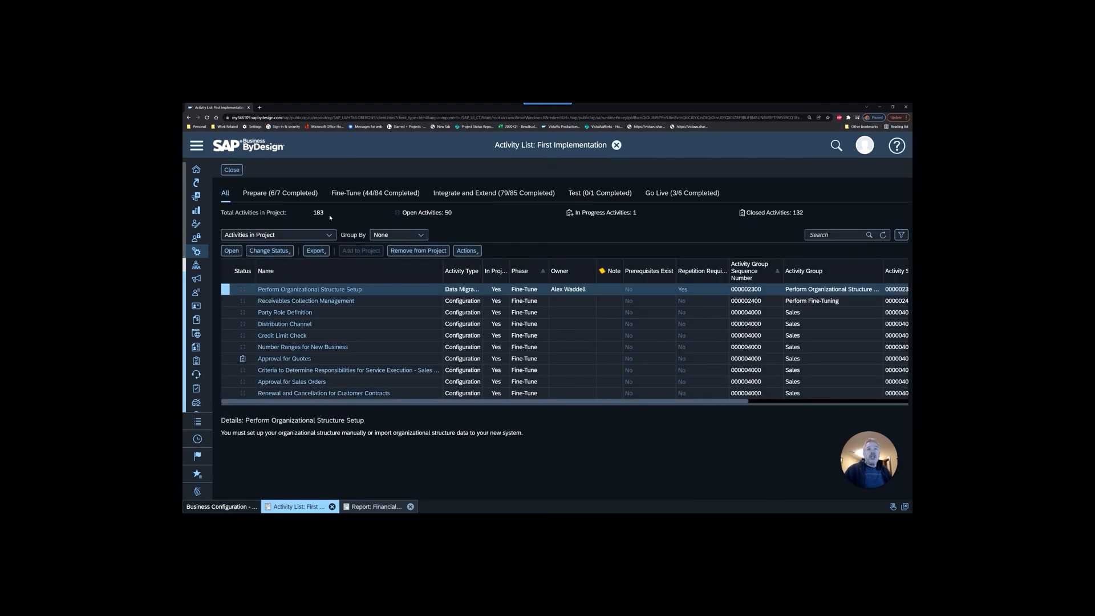
pyautogui.click(278, 234)
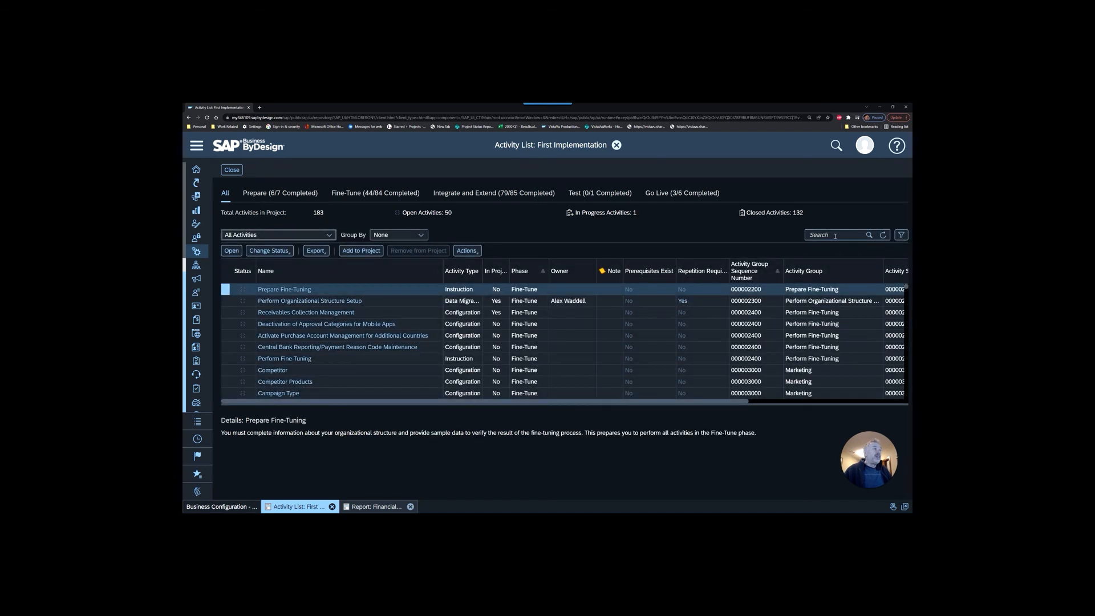
pyautogui.write('*closing*')
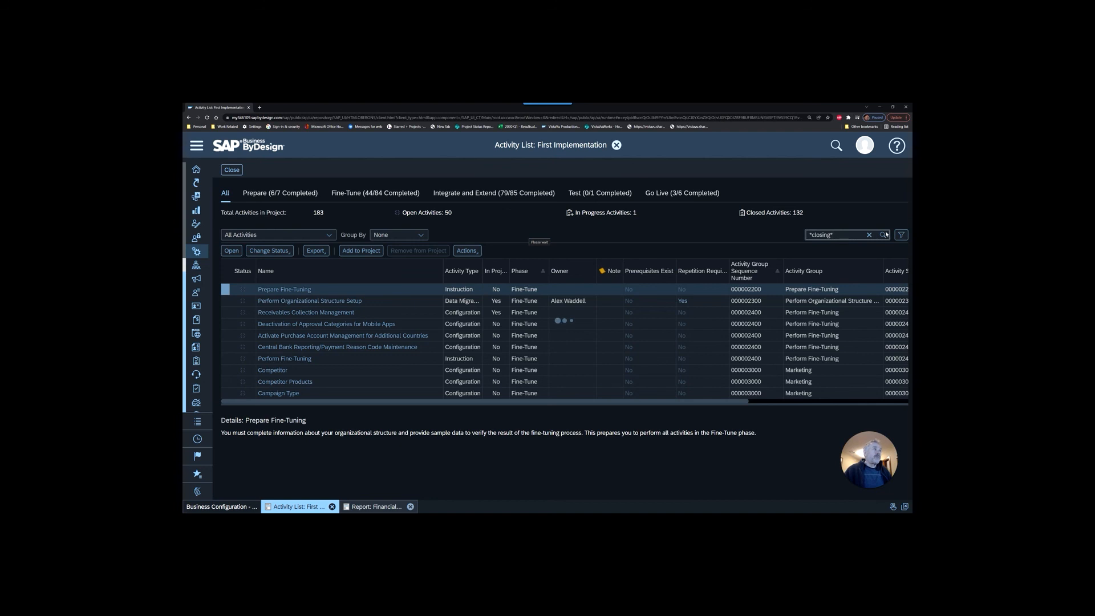
pyautogui.click(885, 234)
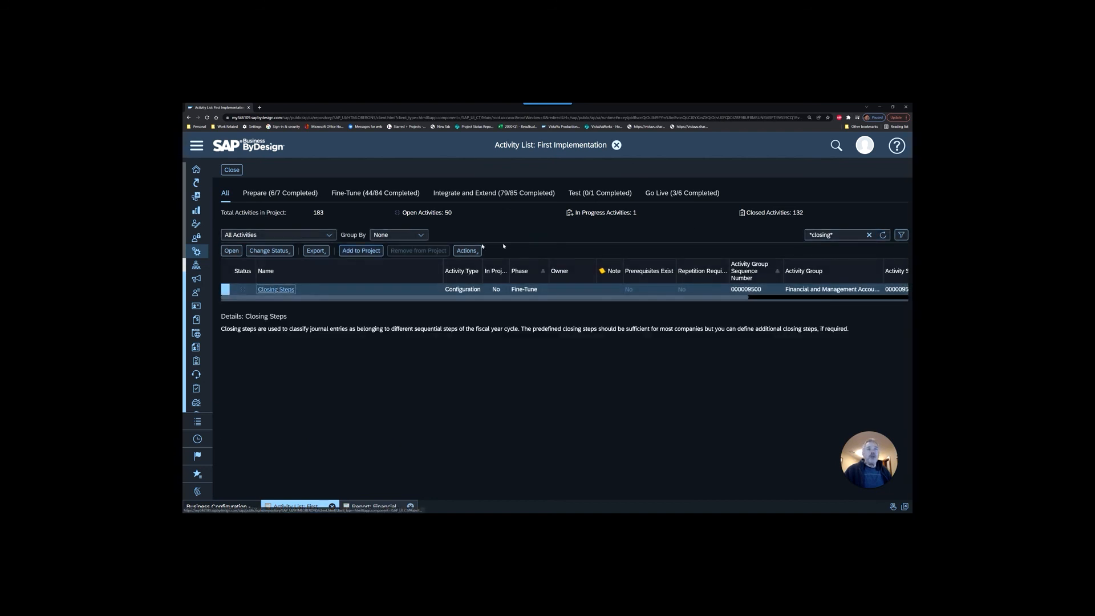